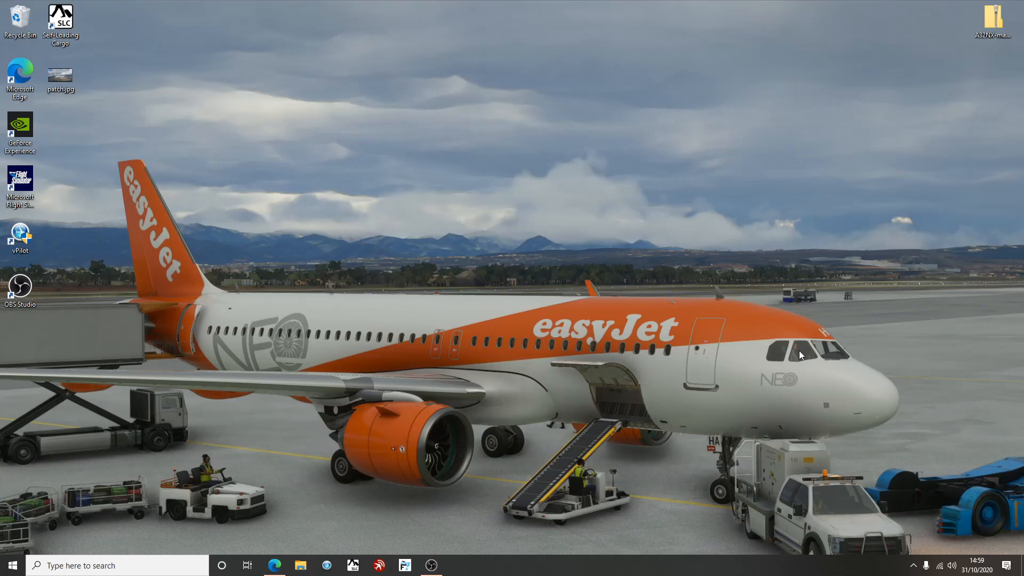
mouse_move(806, 345)
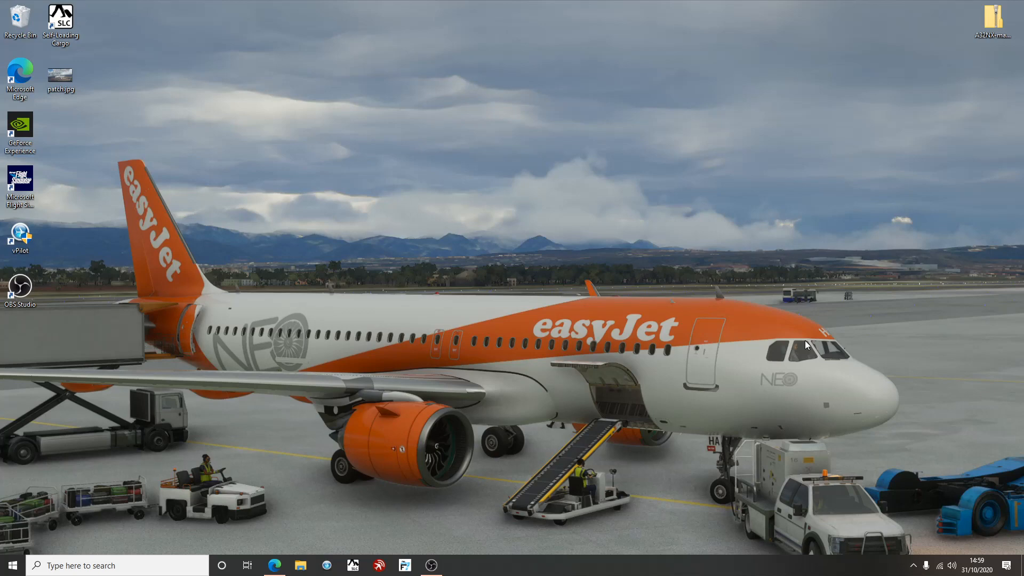
mouse_move(797, 319)
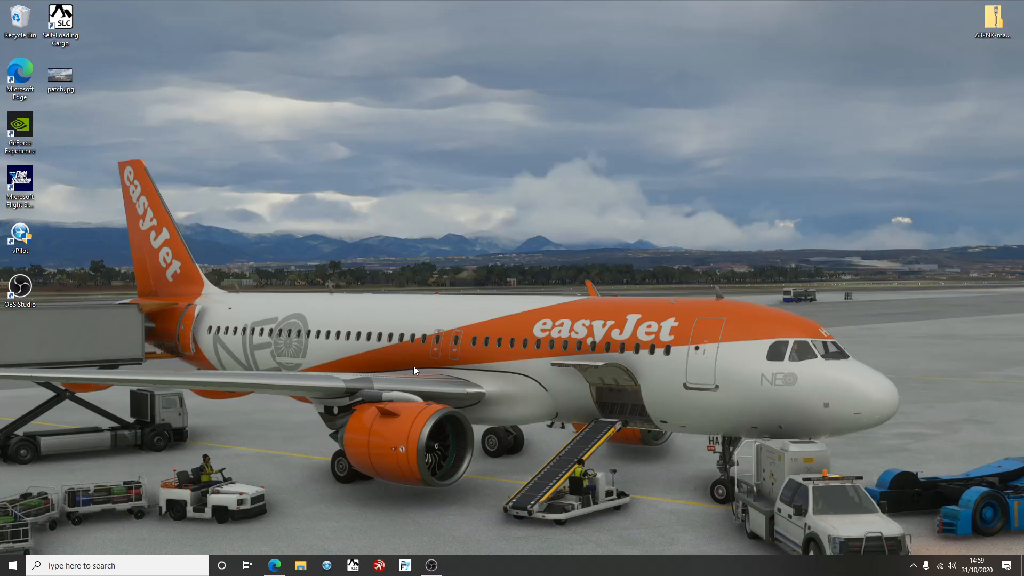
mouse_move(418, 373)
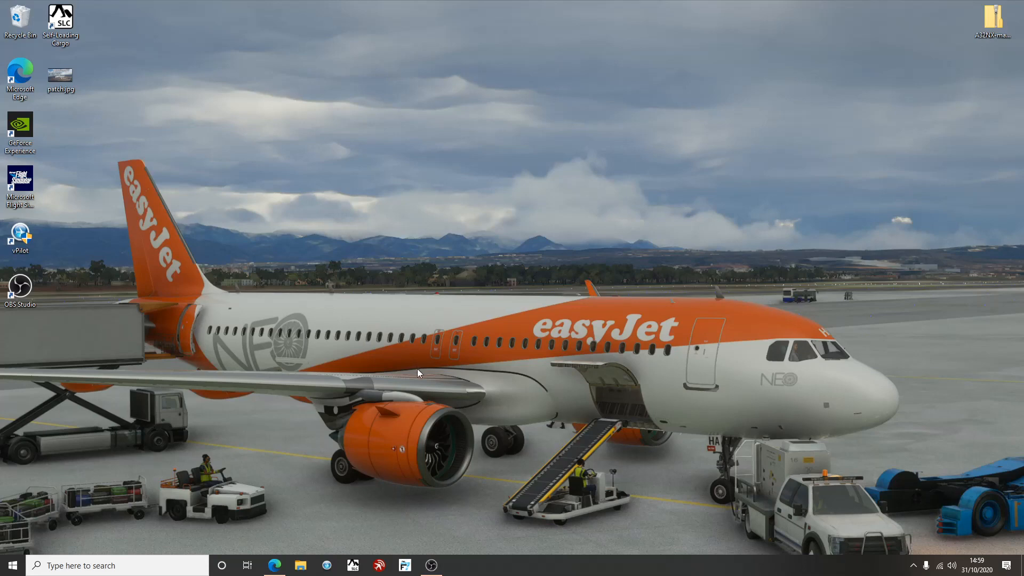
mouse_move(335, 473)
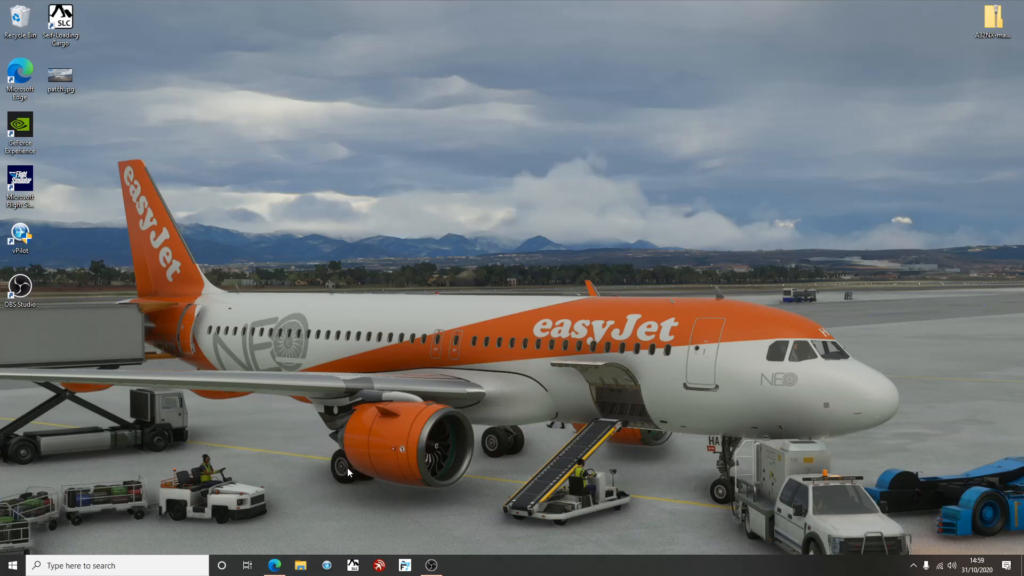
Open the empty Community packages folder from Quick access in File Explorer.
left_click(299, 566)
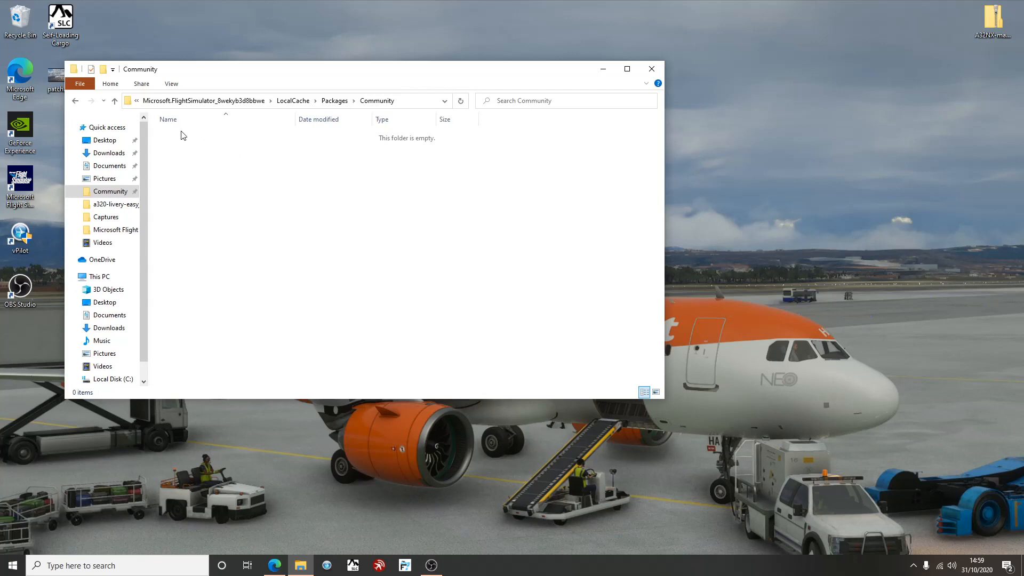
mouse_move(193, 173)
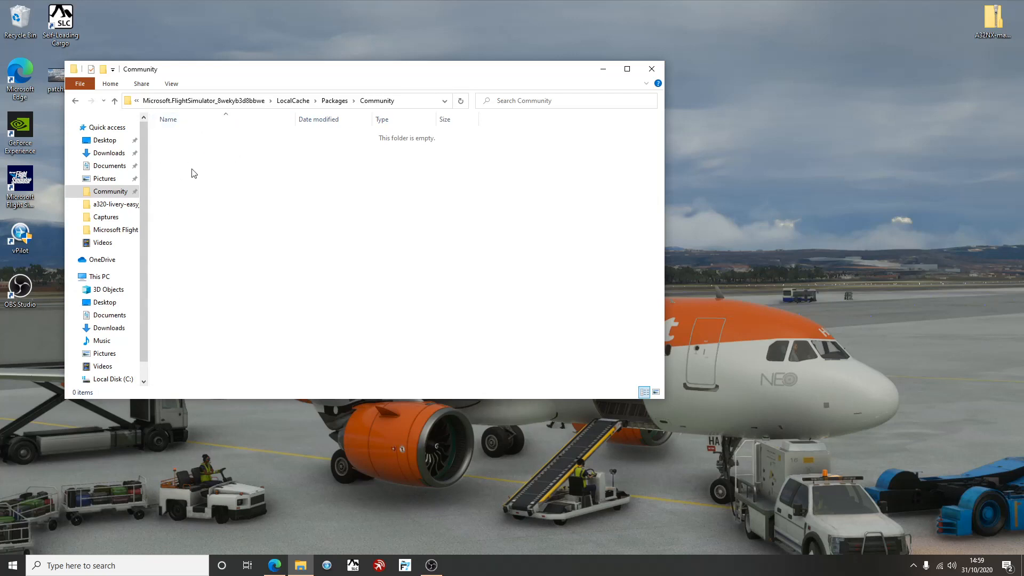
mouse_move(875, 183)
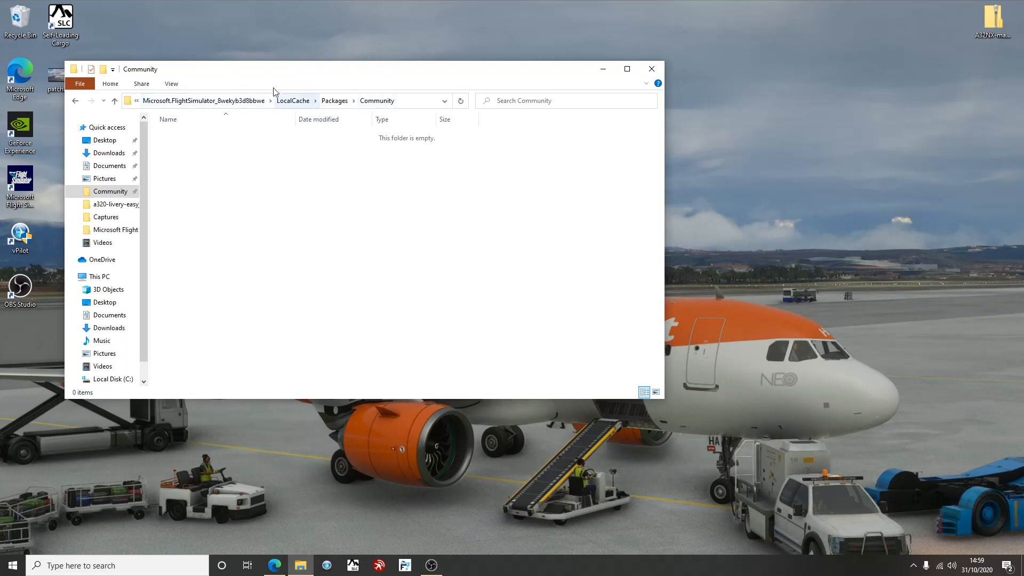
mouse_move(373, 288)
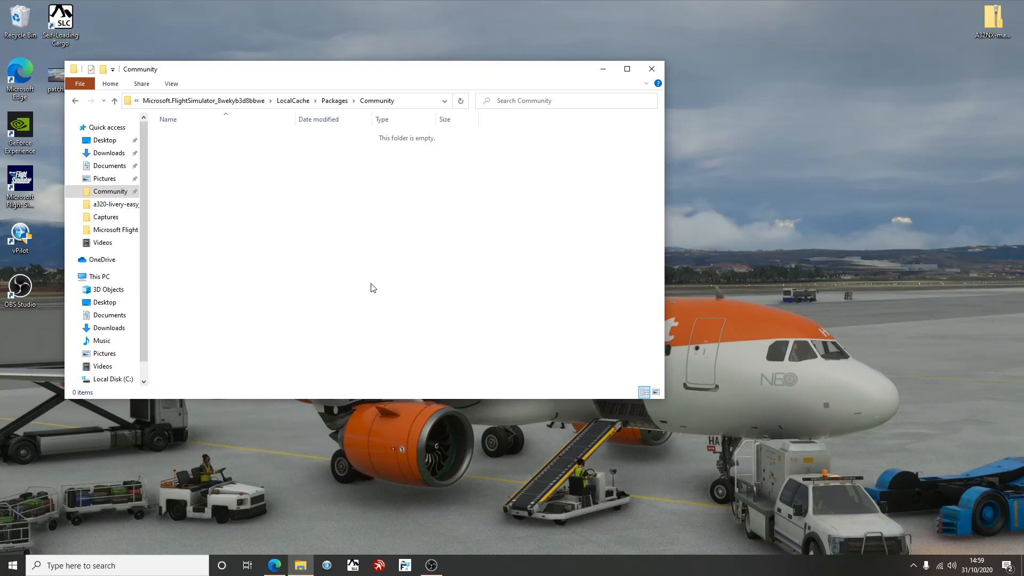
mouse_move(71, 313)
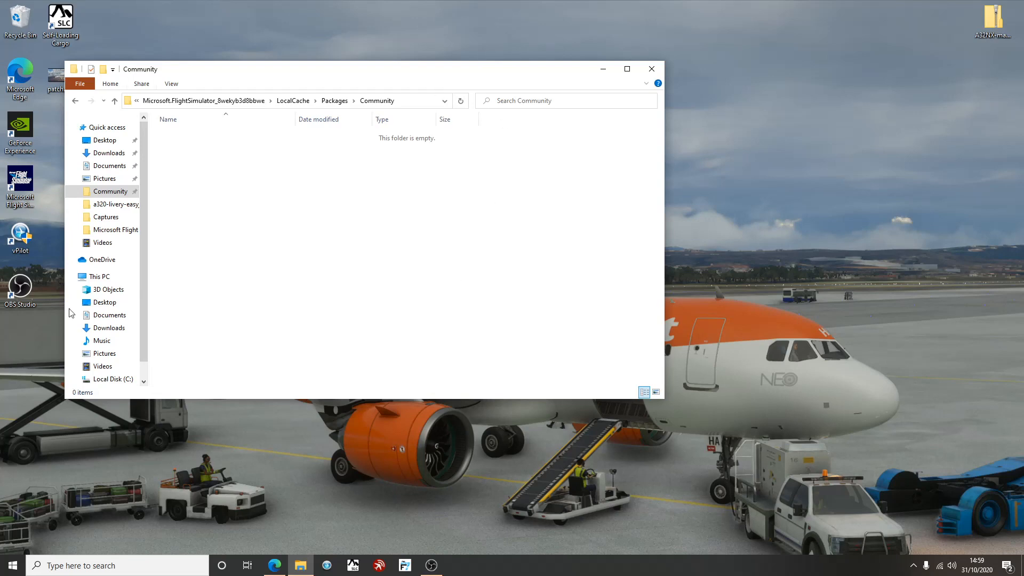
mouse_move(363, 200)
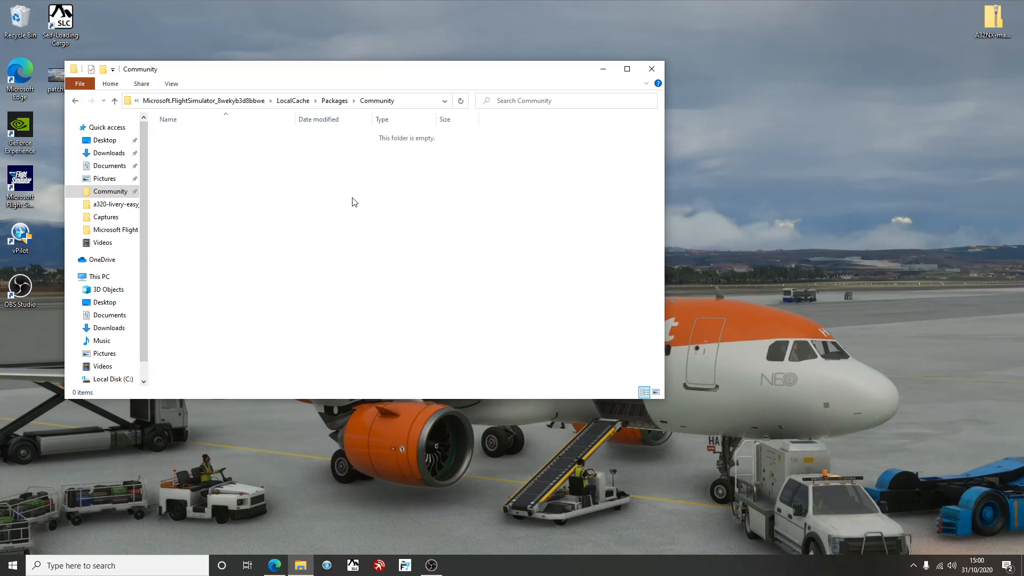
mouse_move(266, 157)
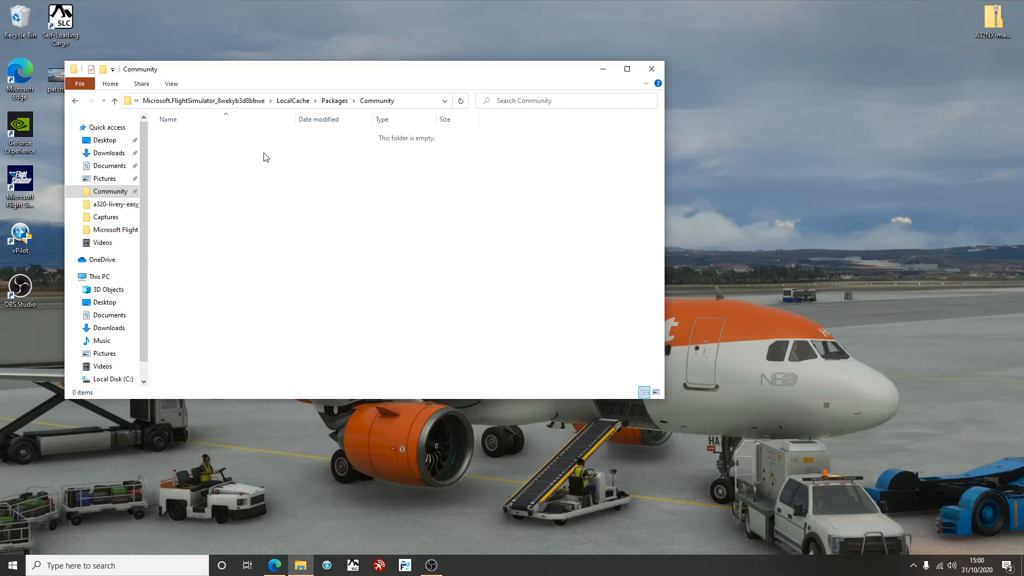
mouse_move(267, 197)
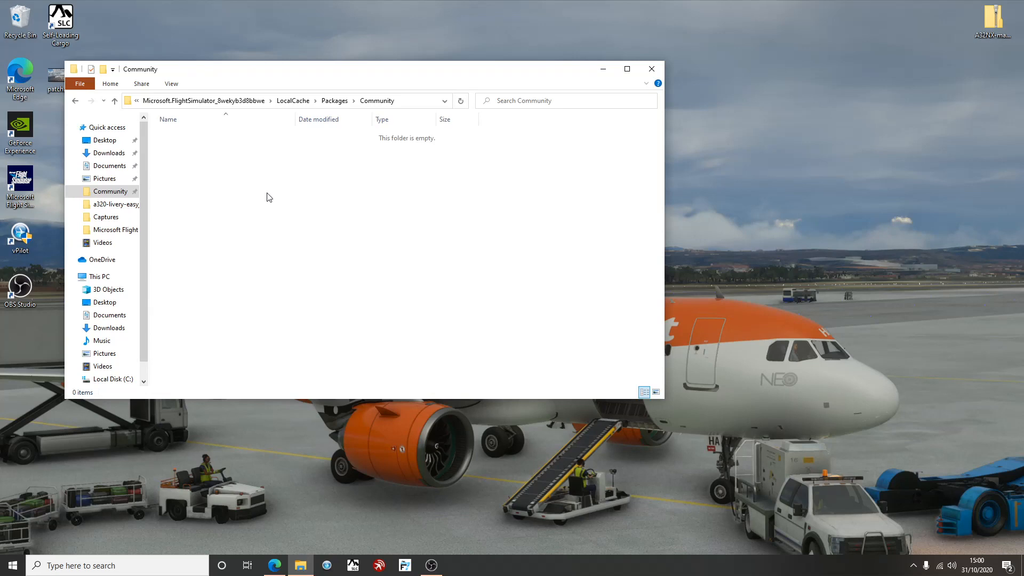
mouse_move(567, 76)
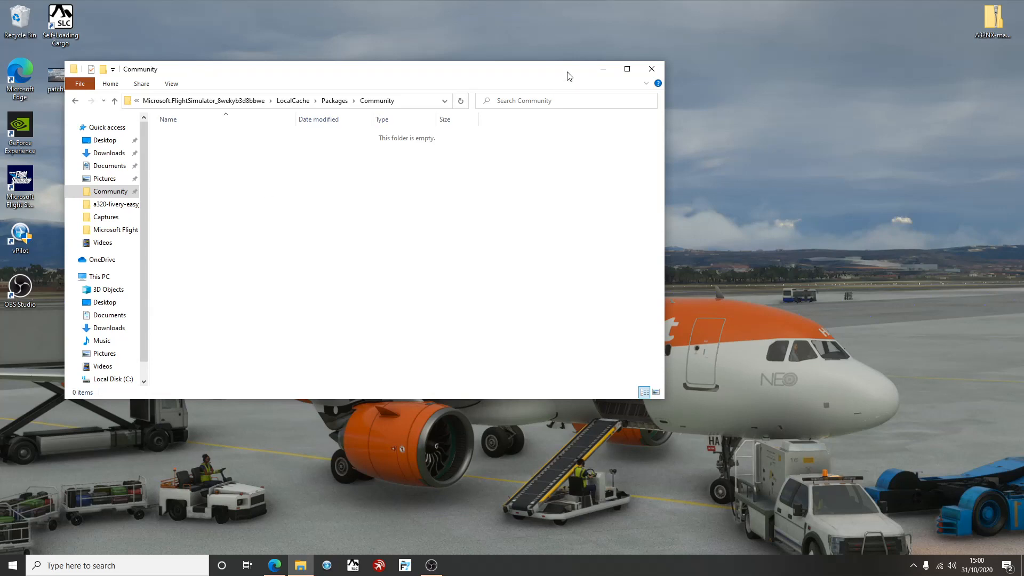
Put away the File Explorer window showing the empty Community folder.
left_click(651, 68)
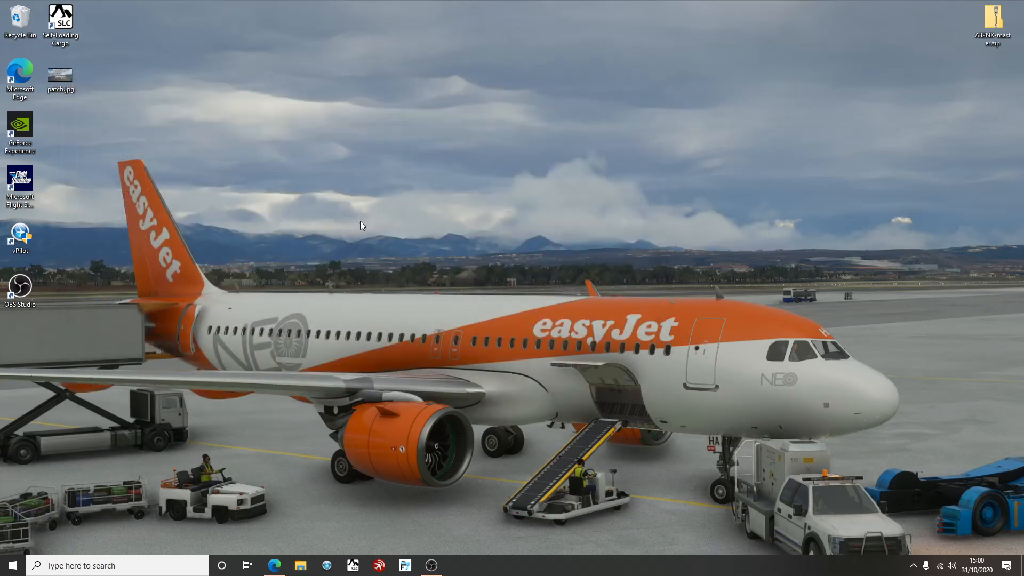
mouse_move(362, 221)
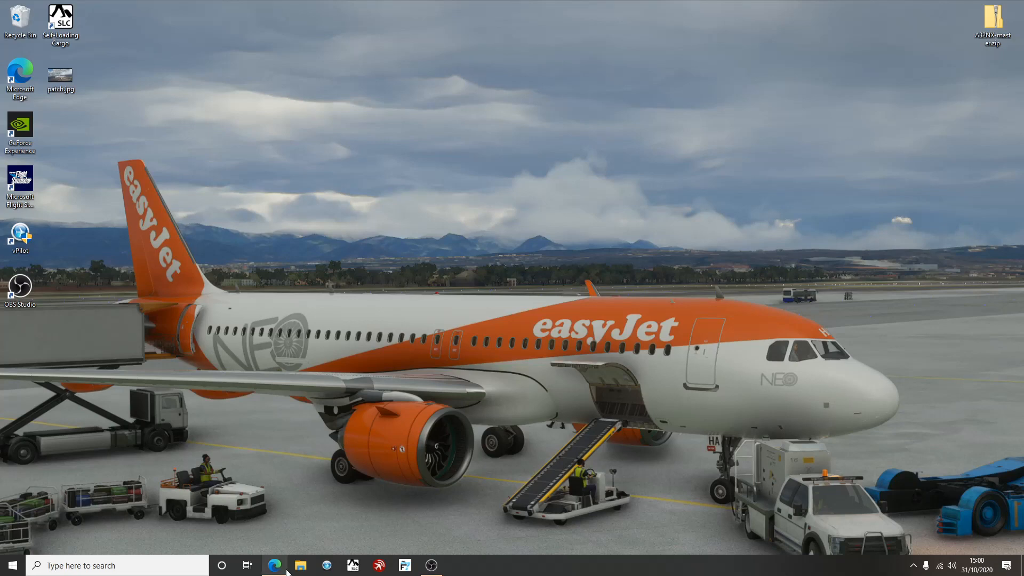
mouse_move(274, 565)
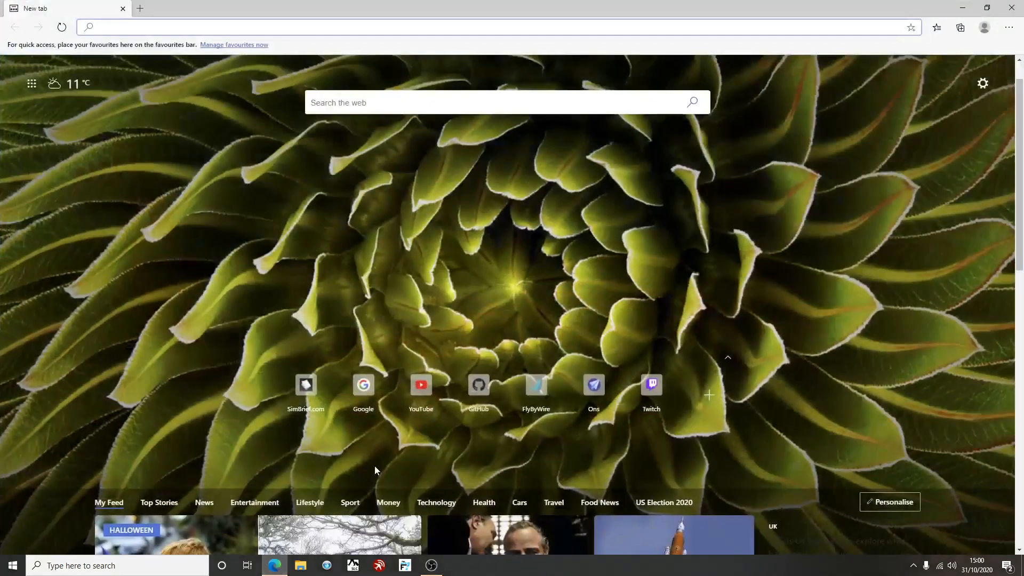
Open the flybywiresim/a32nx repository from the GitHub tile on the new tab page.
left_click(478, 384)
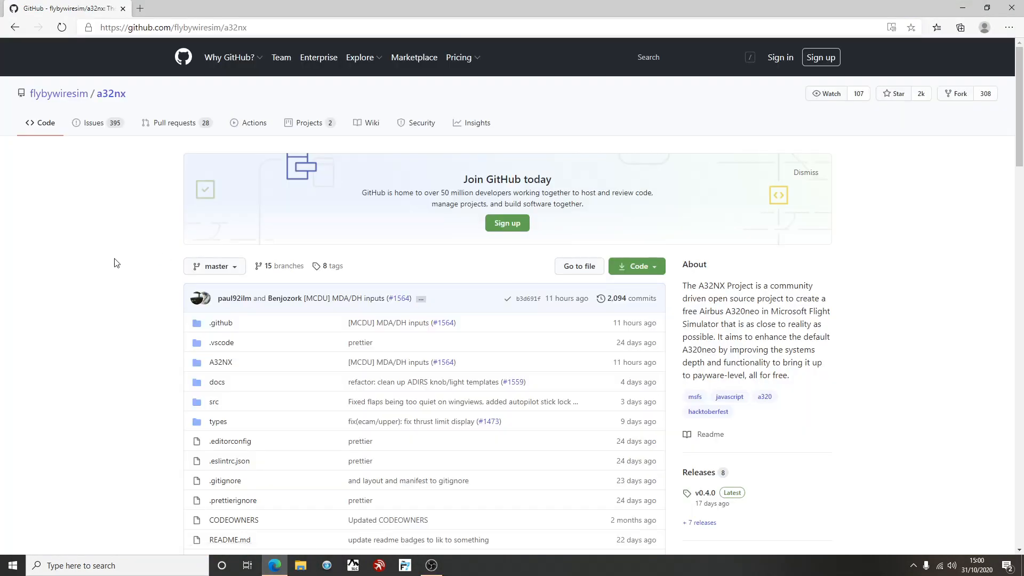
mouse_move(123, 255)
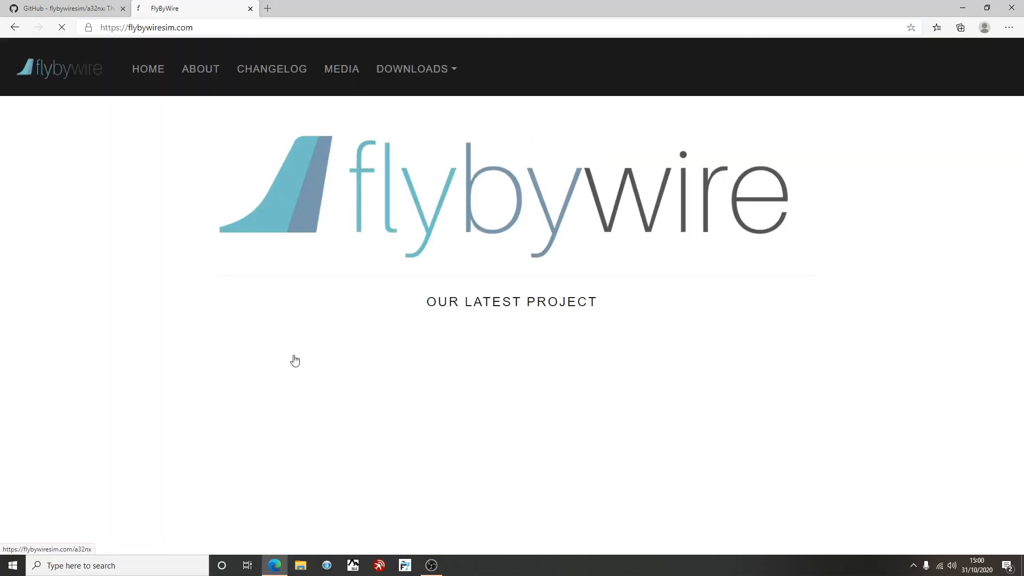
Open the FlyByWire A32NX downloads page and read its installer and manual installation steps.
scroll("down", 3)
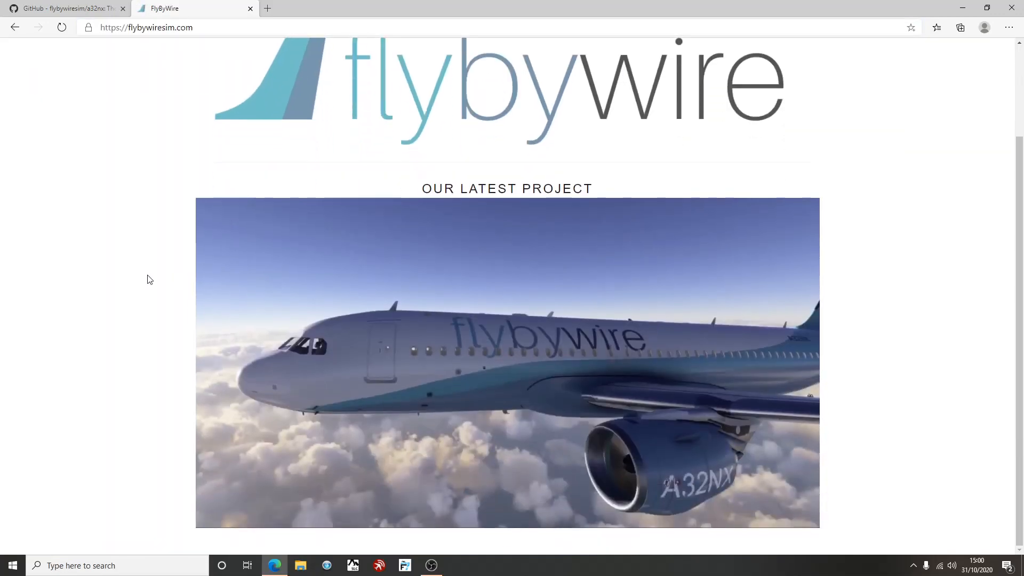
mouse_move(969, 305)
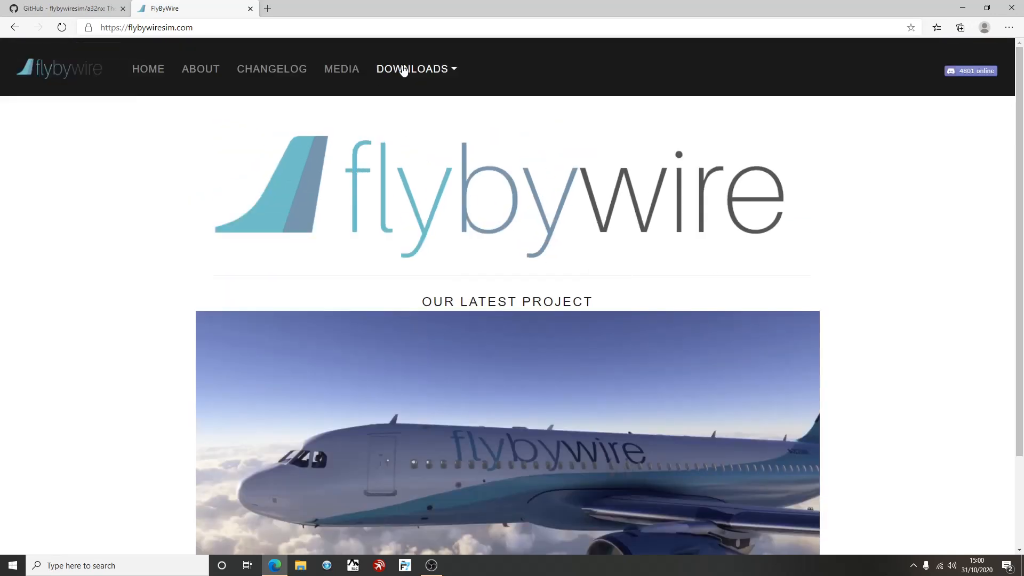
left_click(411, 68)
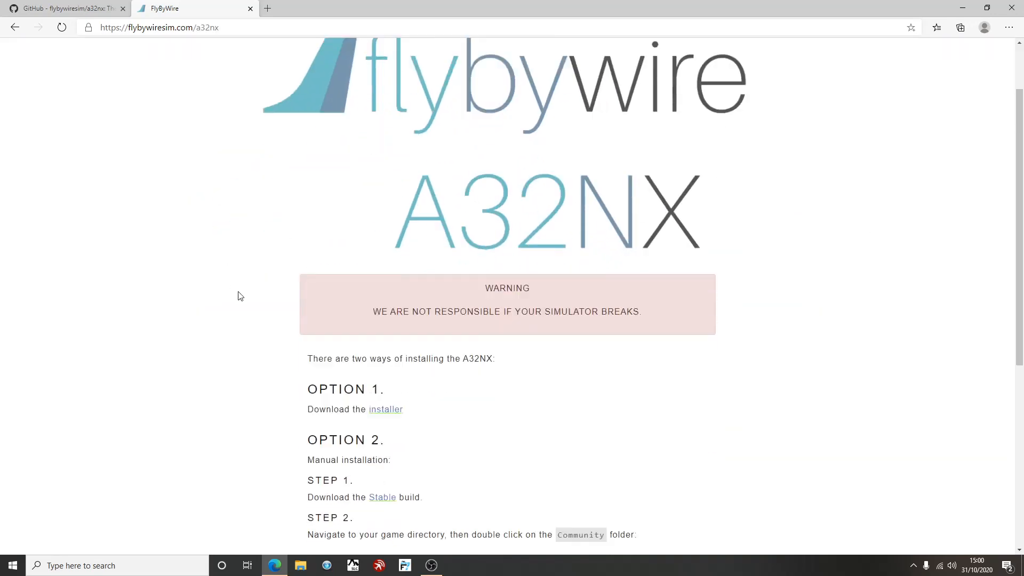
scroll("down", 3)
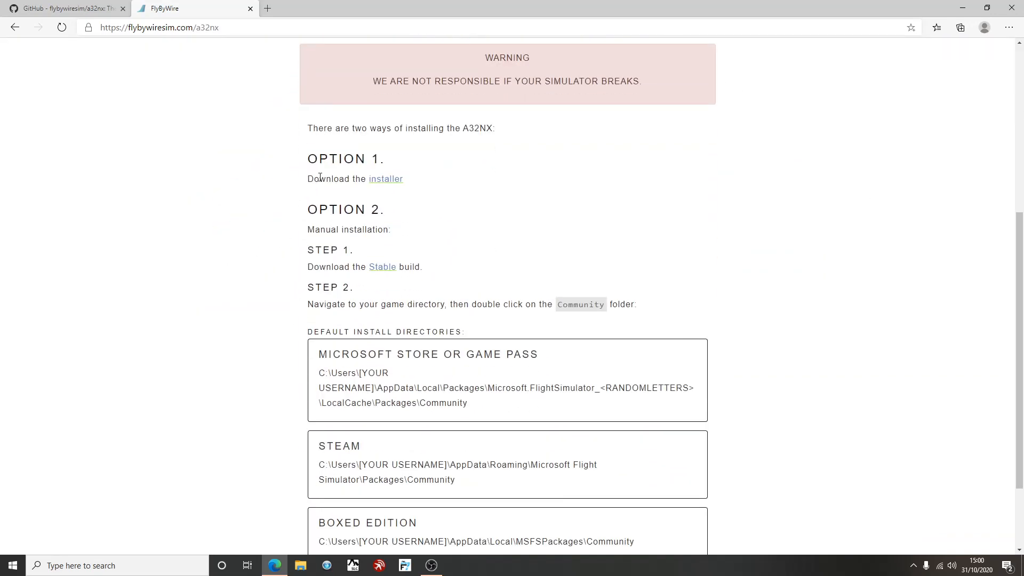
scroll("down", 3)
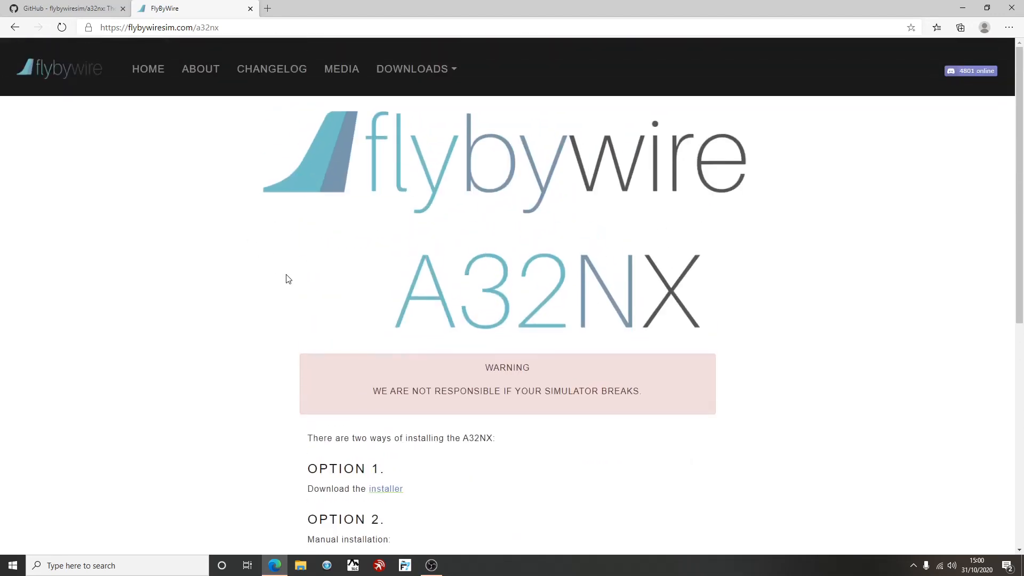
scroll("down", 3)
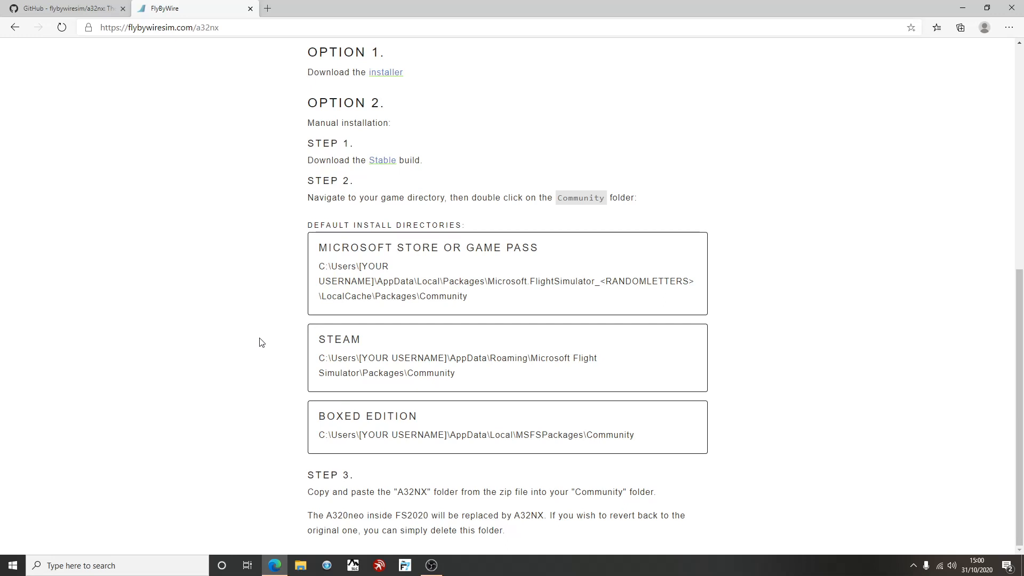
scroll("up", 3)
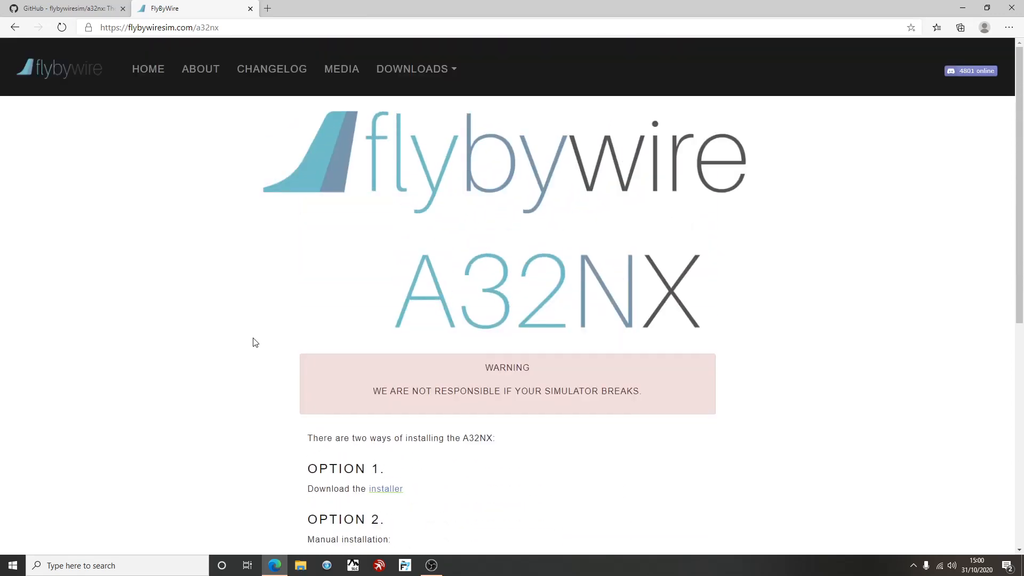
scroll("down", 3)
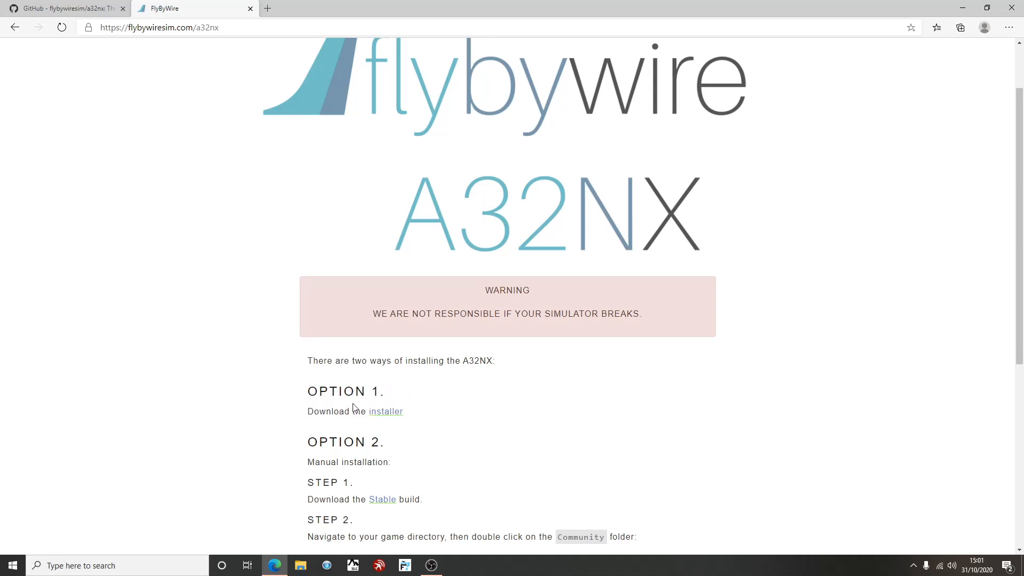
mouse_move(522, 388)
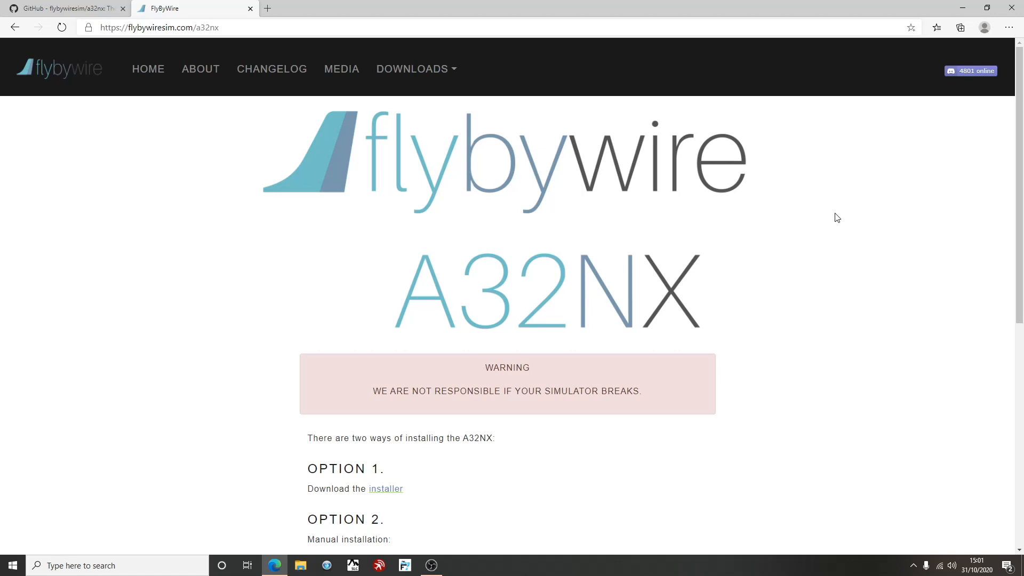
mouse_move(189, 243)
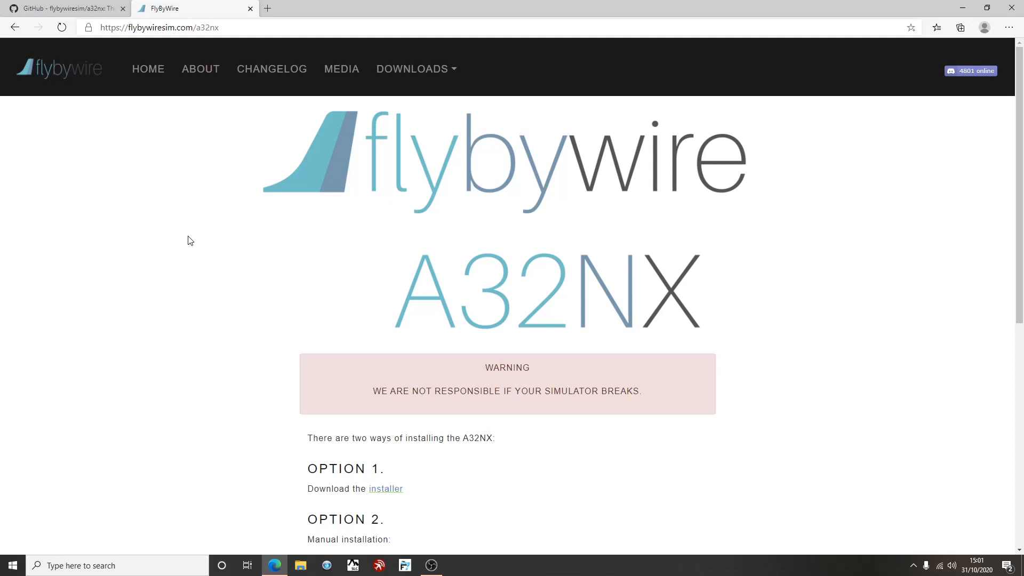
mouse_move(206, 131)
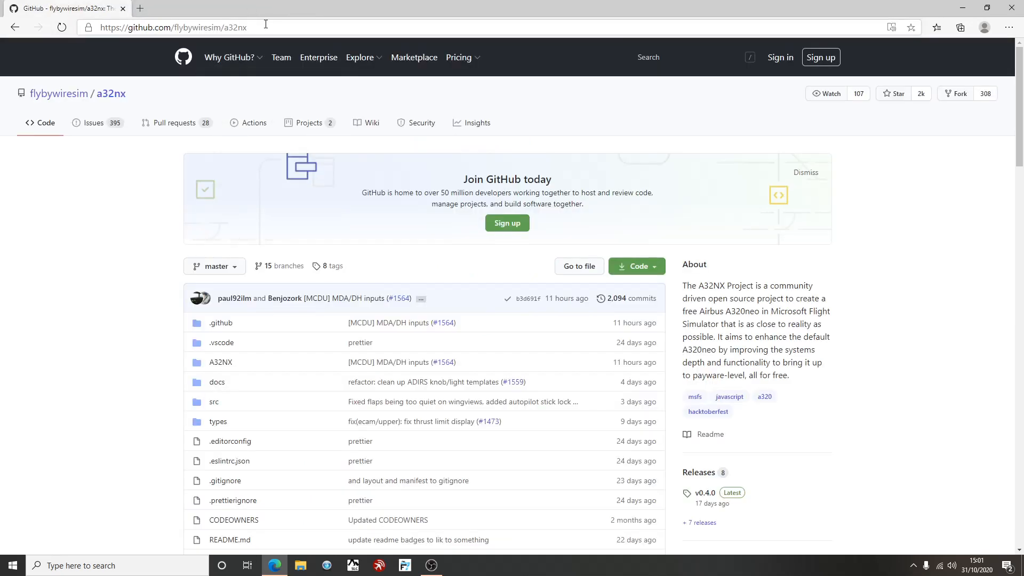
Read the a32nx README Downloads section on stable release and developer build options.
left_click(173, 27)
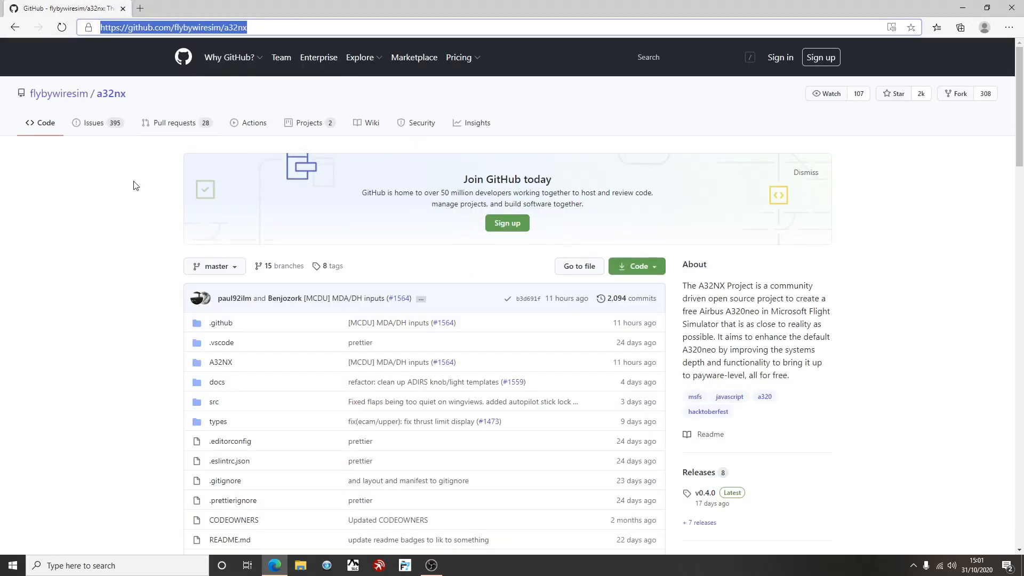
scroll("down", 3)
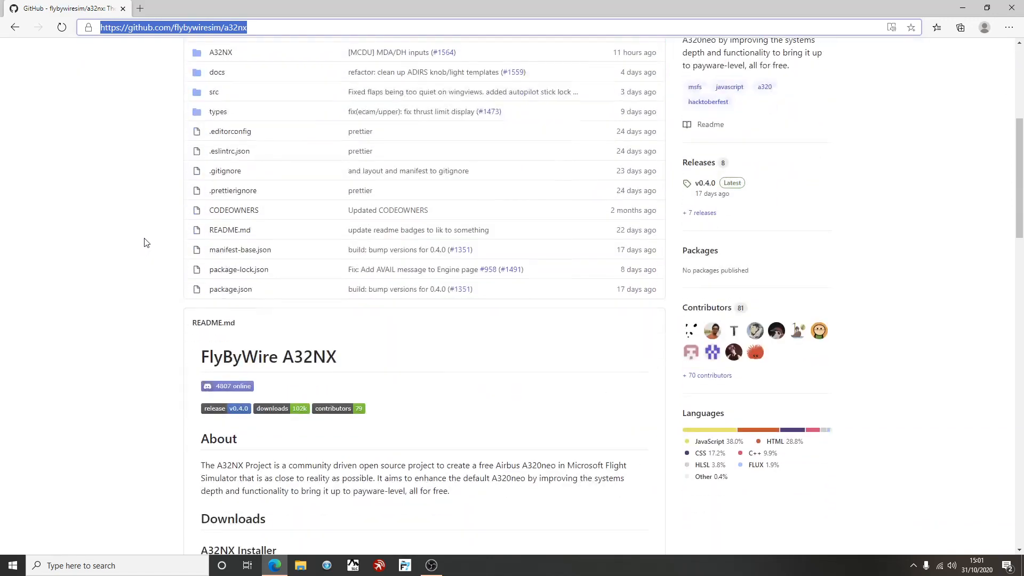
scroll("down", 3)
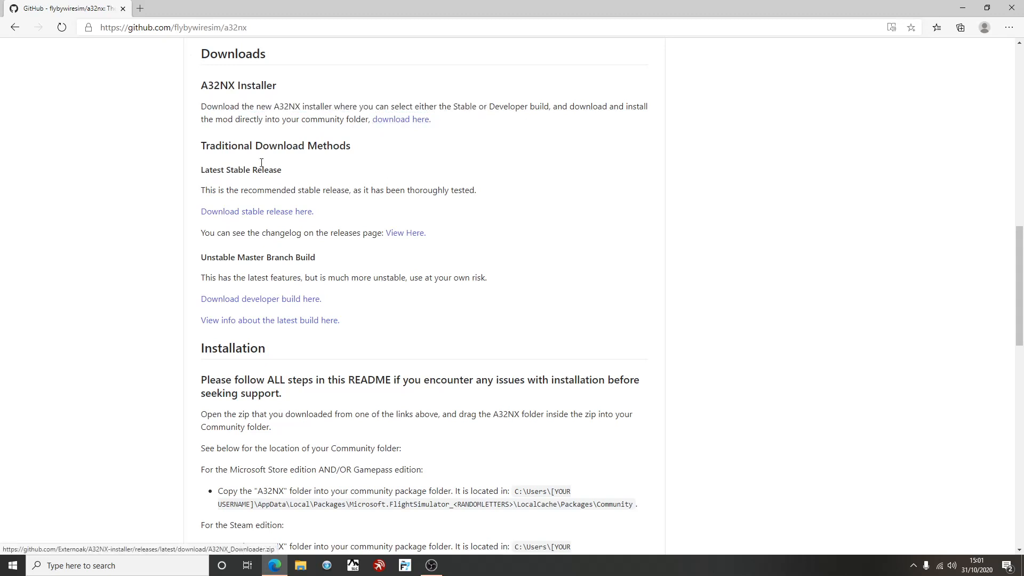
double_click(242, 170)
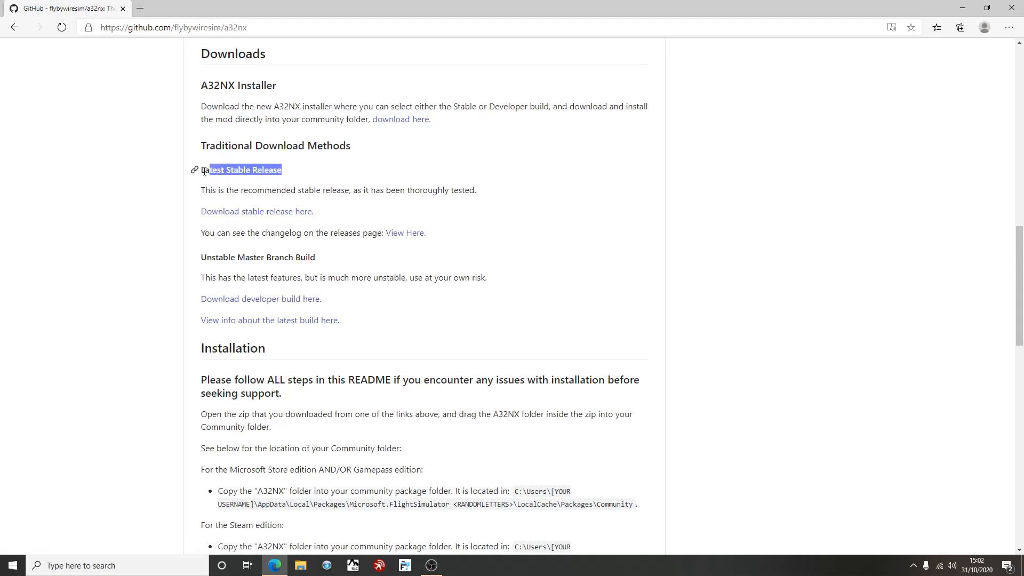
left_click(245, 190)
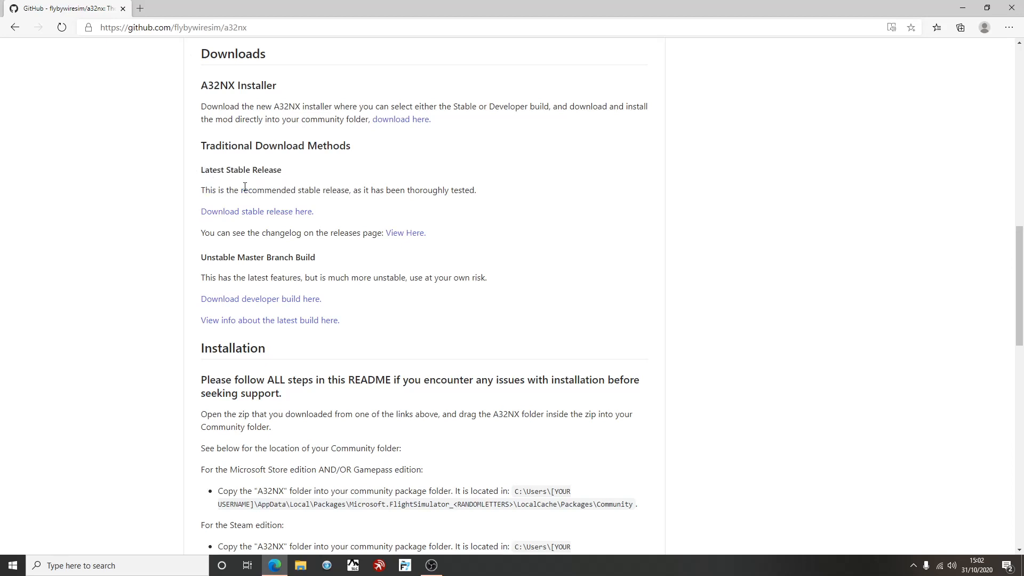
mouse_move(453, 185)
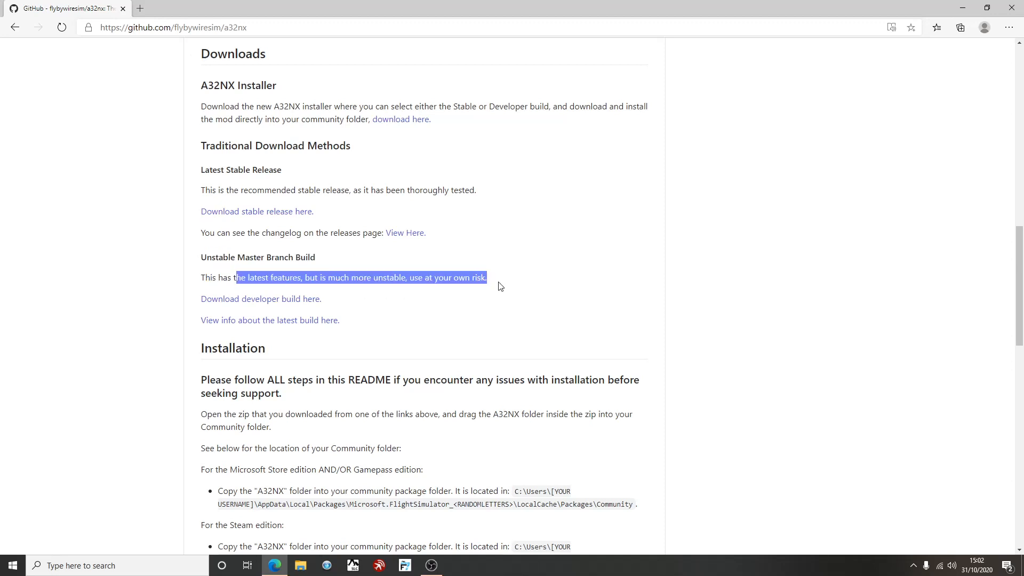
left_click(501, 274)
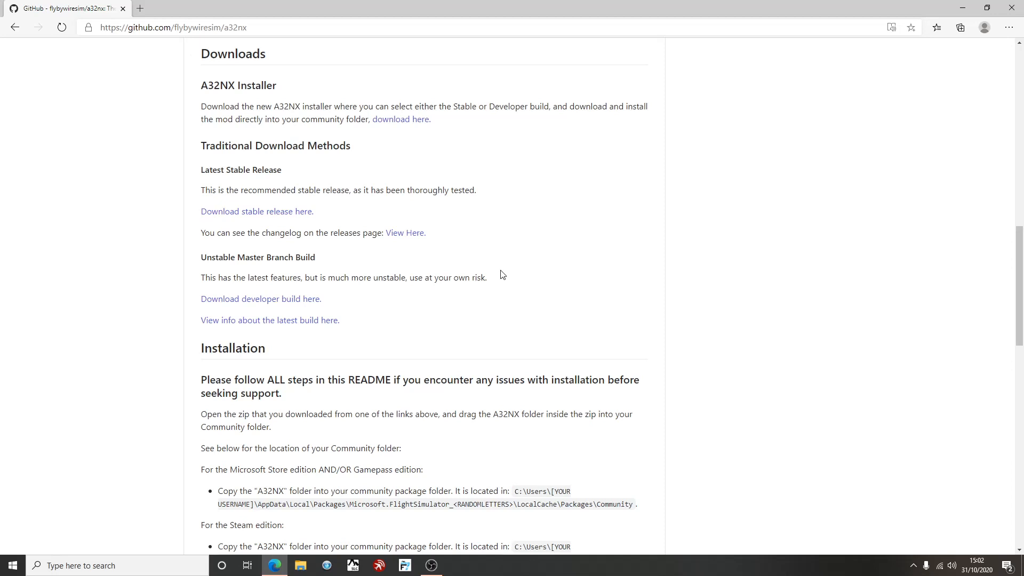
mouse_move(285, 279)
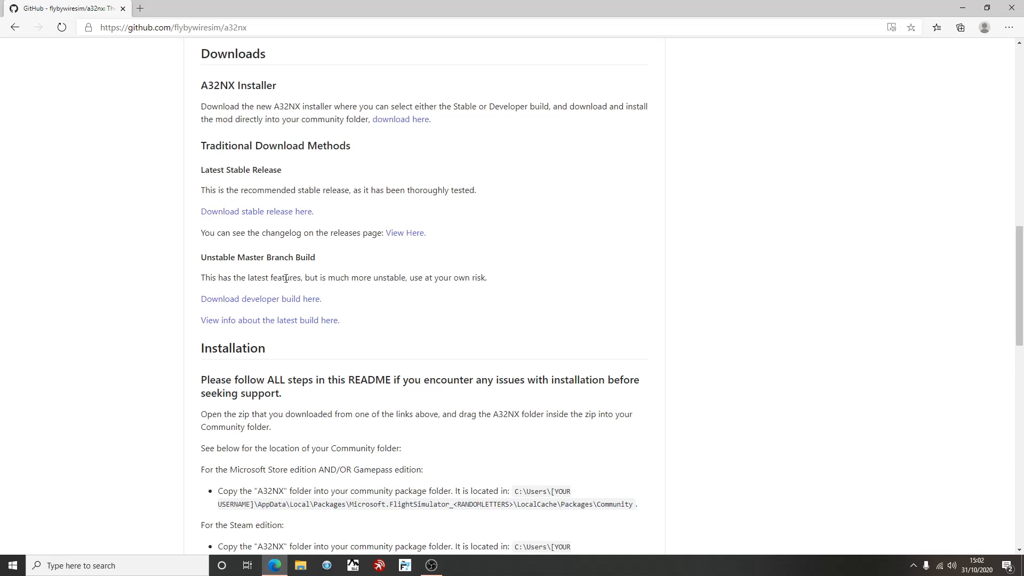
mouse_move(260, 299)
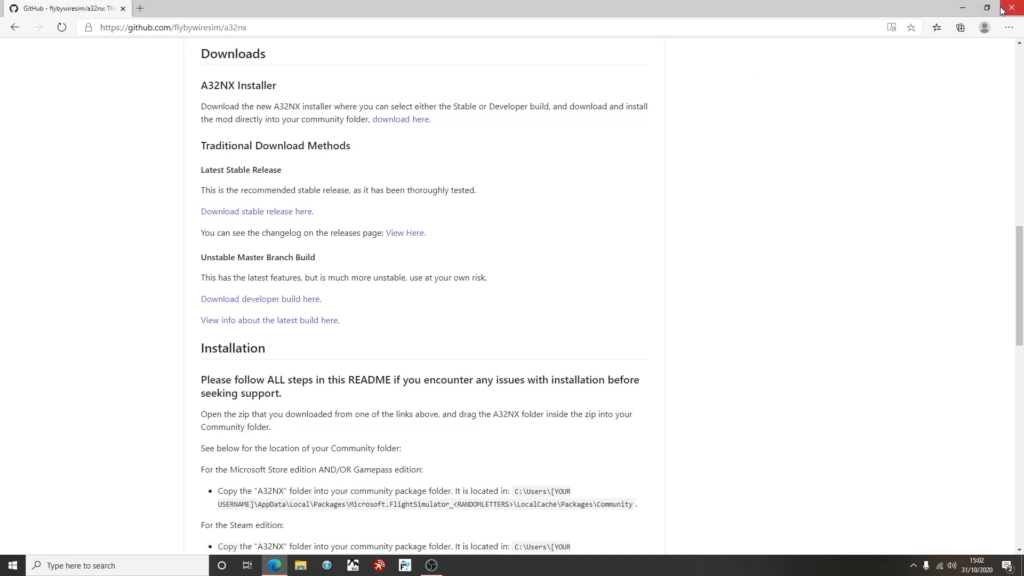
Close the browser and extract A32NX-master.zip into a desktop folder.
left_click(1016, 7)
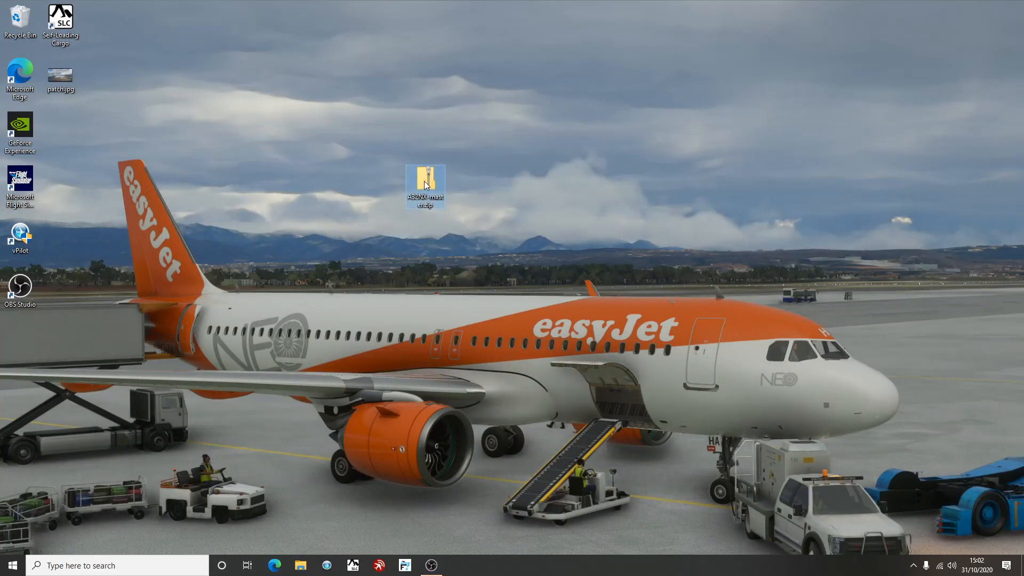
double_click(424, 186)
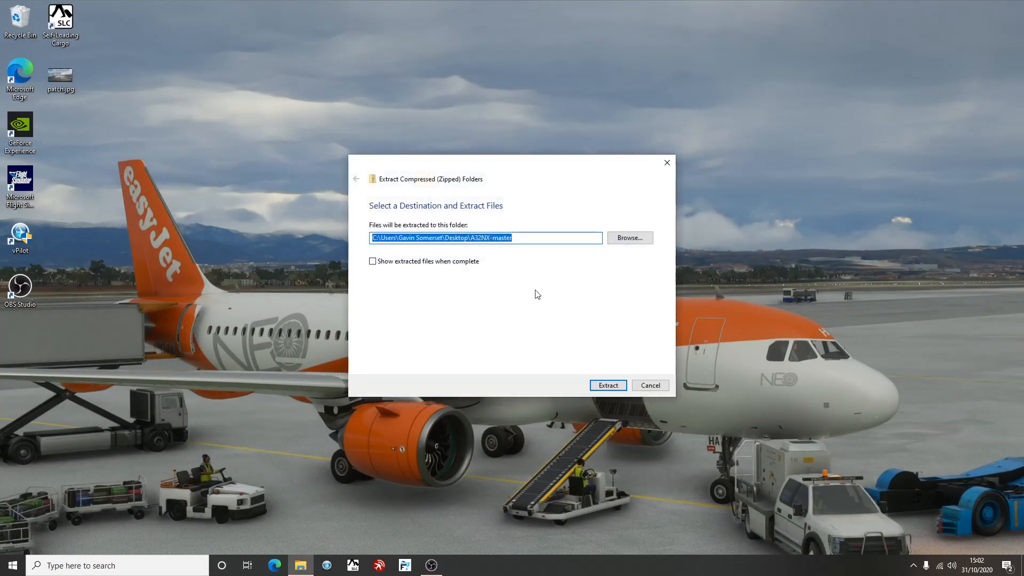
left_click(607, 385)
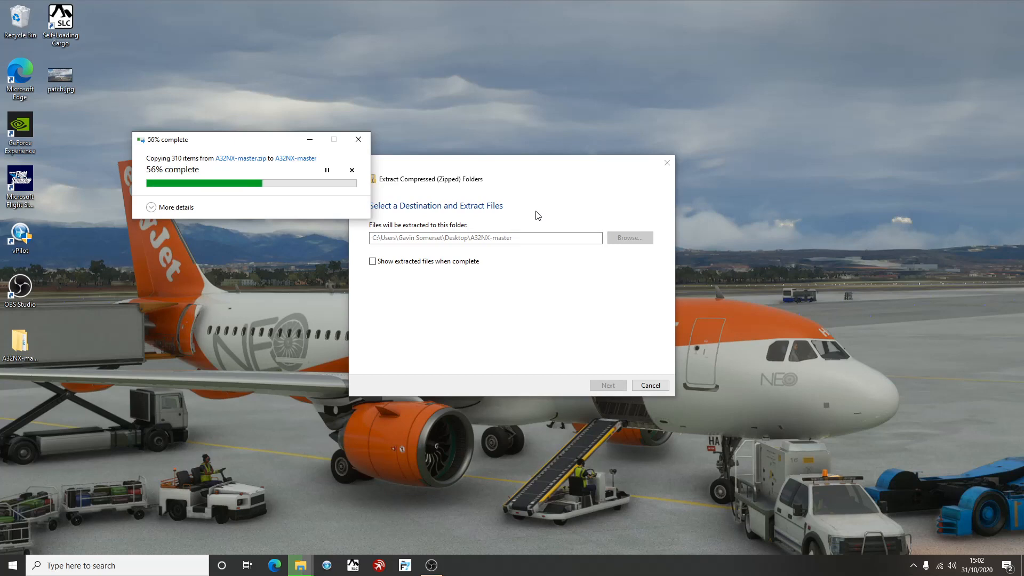
mouse_move(117, 334)
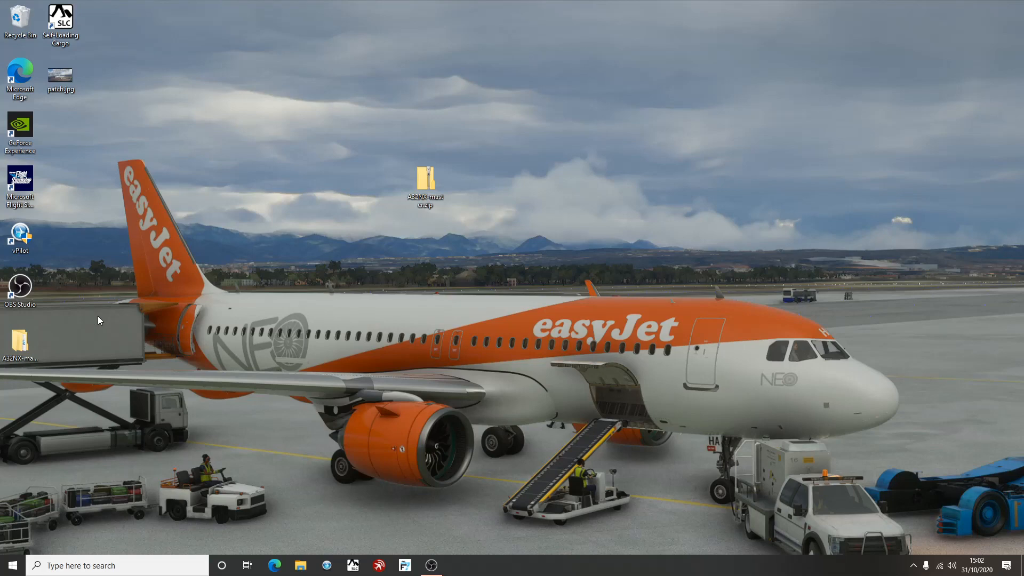
left_click(20, 343)
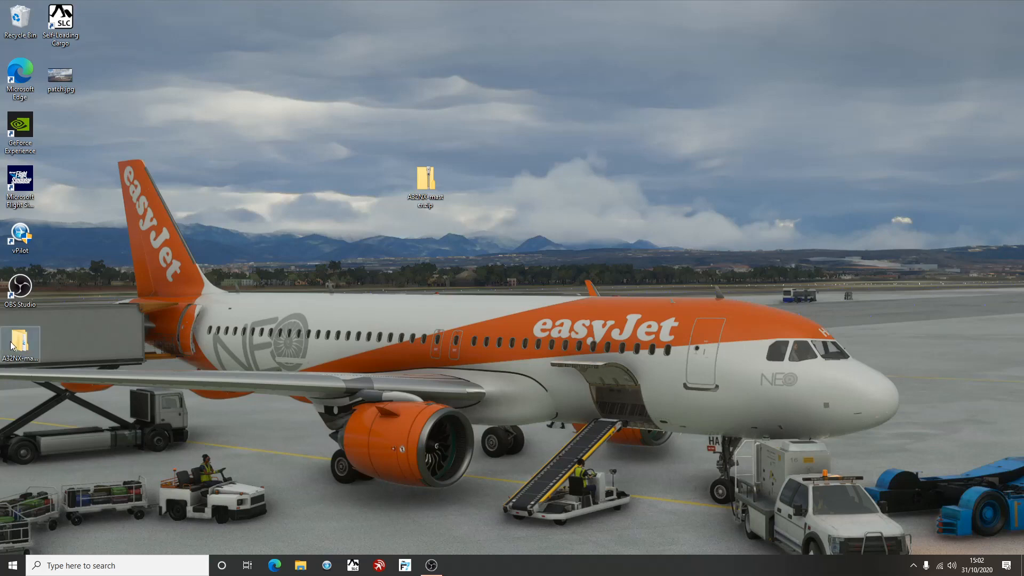
mouse_move(21, 343)
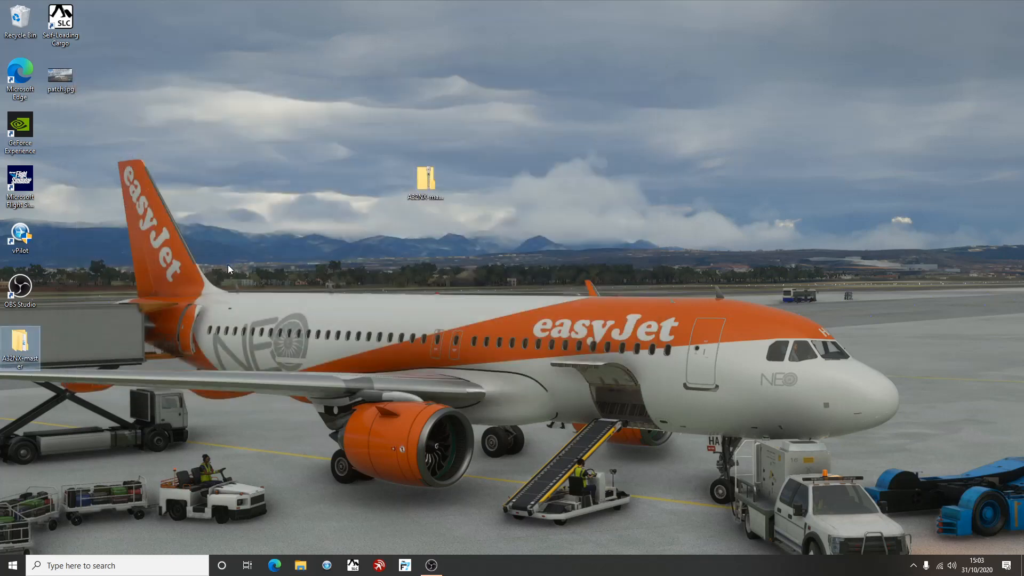
mouse_move(20, 346)
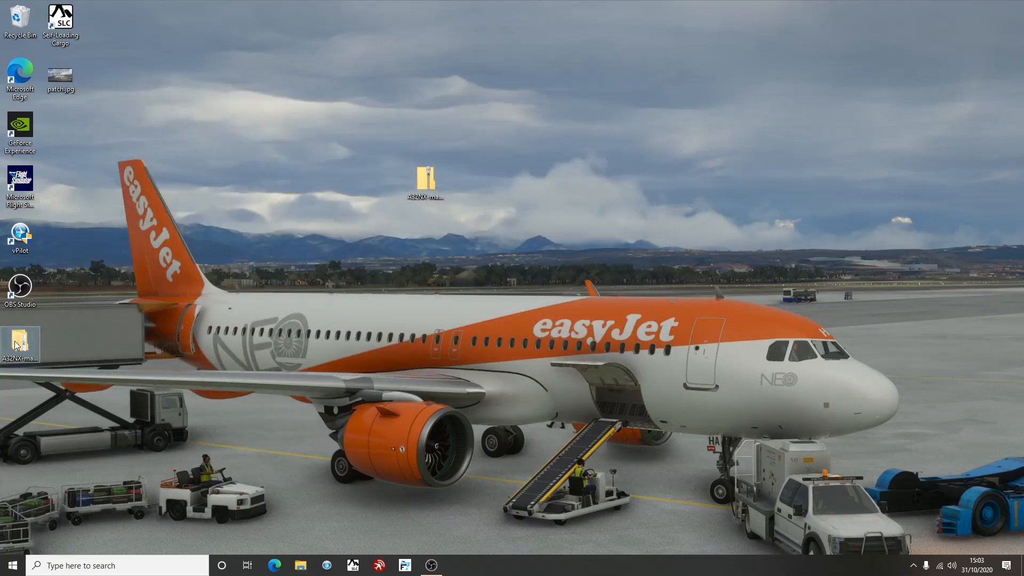
Check the extracted A32NX folder, move it into the Community folder, and close Explorer.
double_click(20, 341)
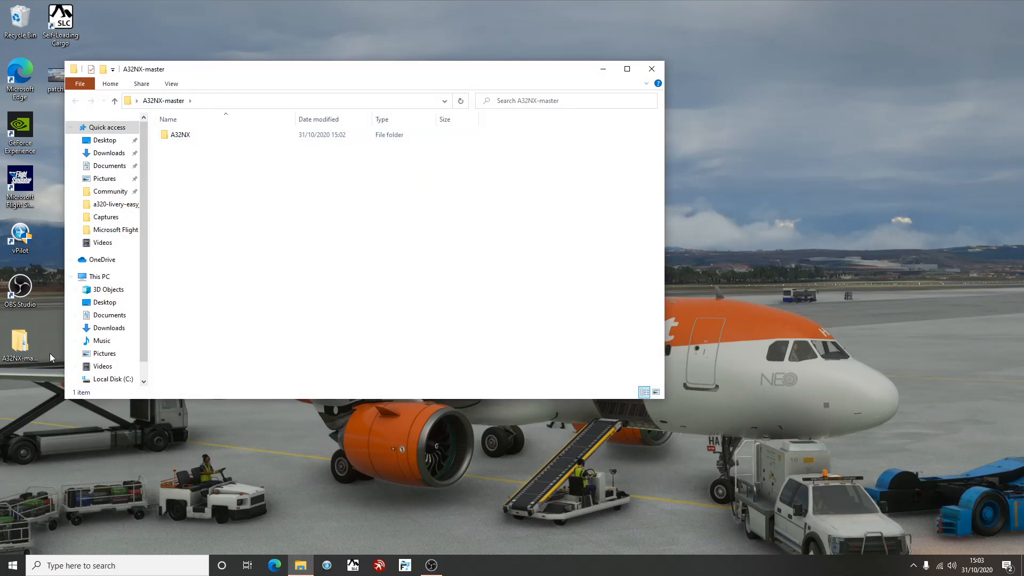
double_click(181, 134)
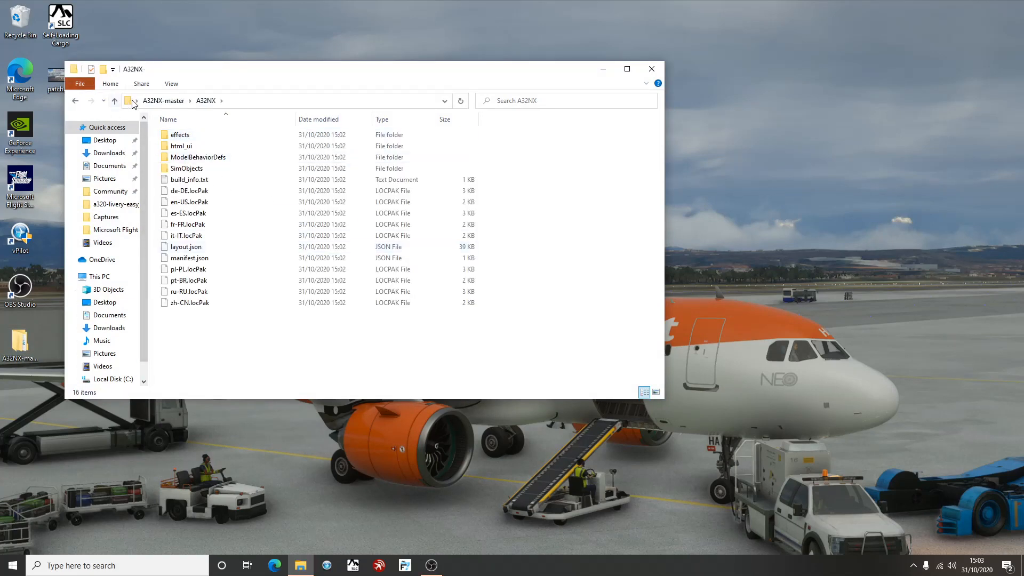
left_click(75, 101)
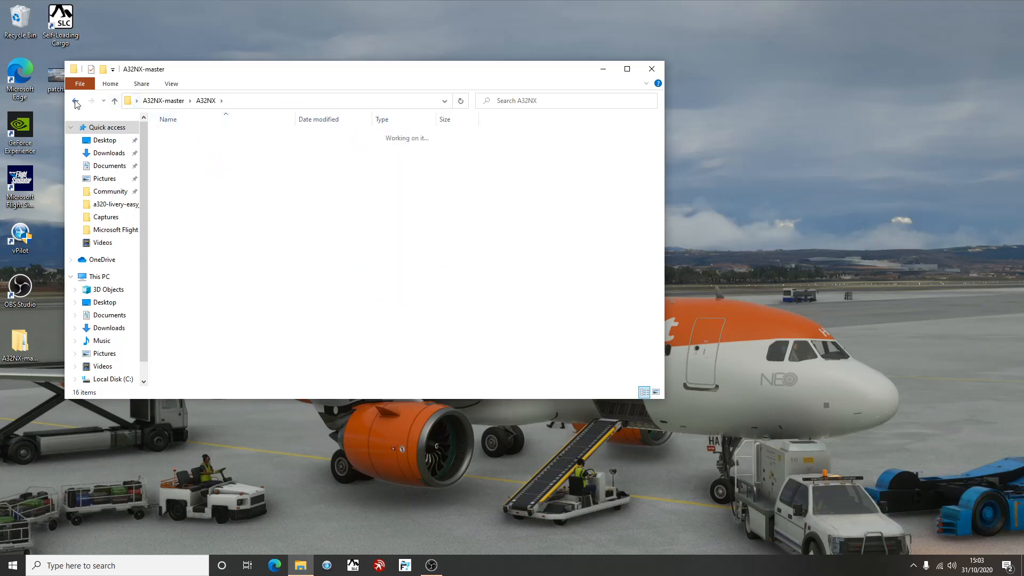
right_click(177, 133)
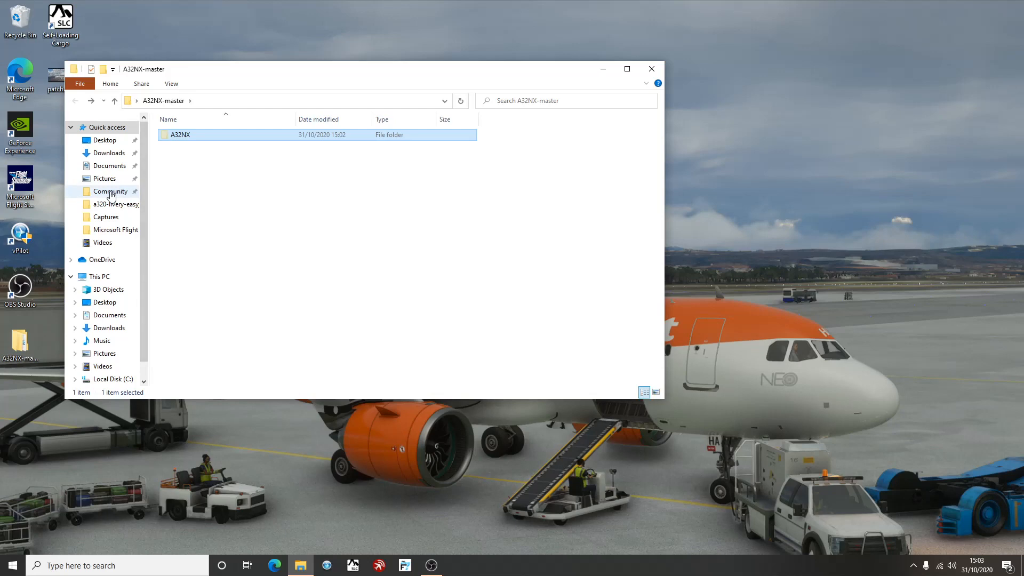
left_click(110, 191)
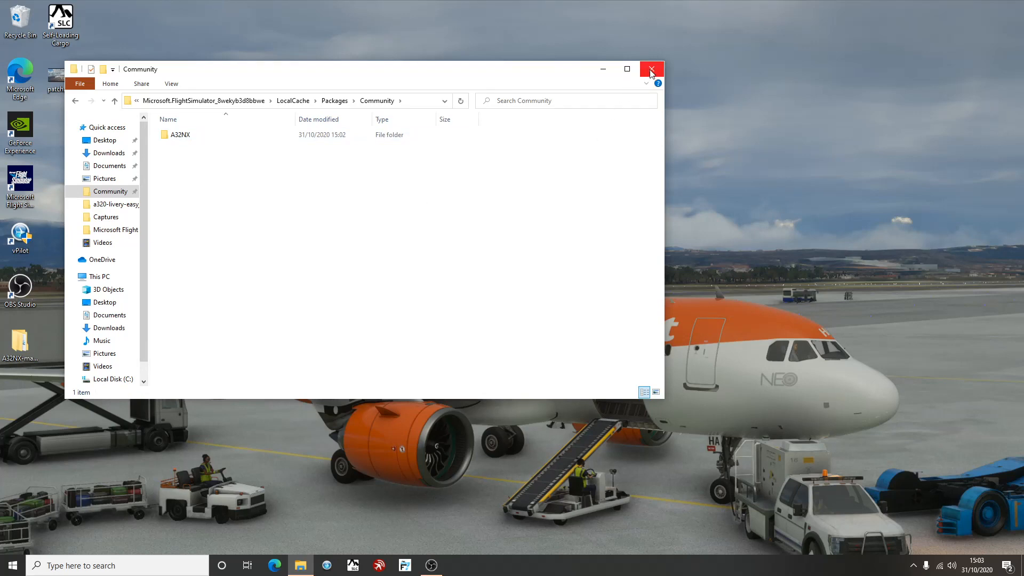
left_click(651, 69)
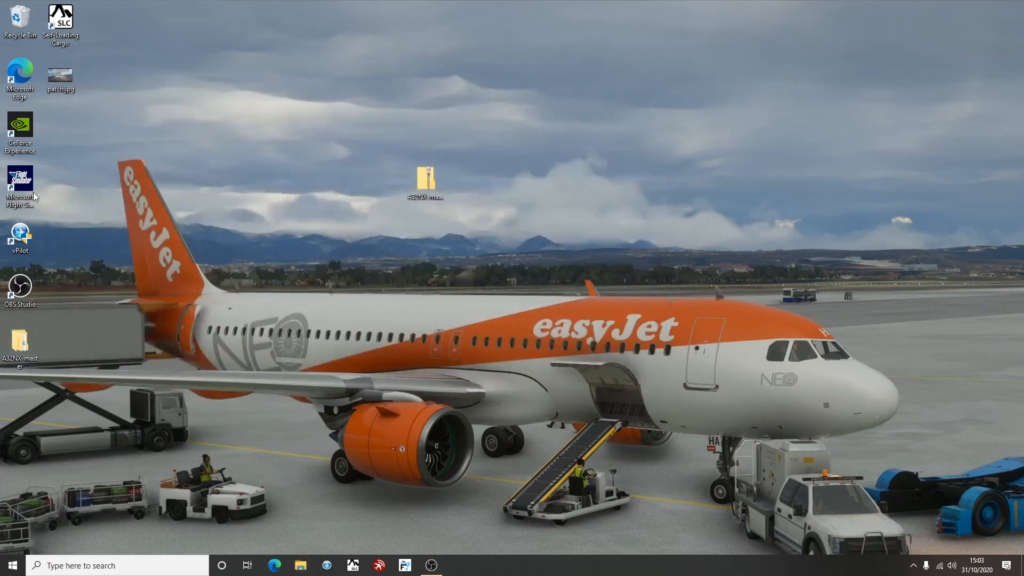
left_click(20, 186)
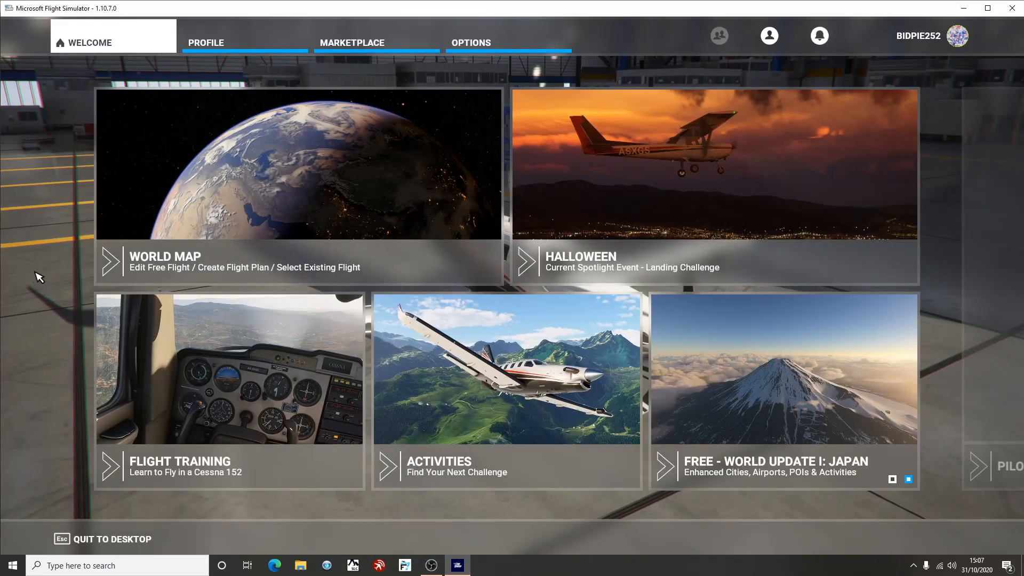
mouse_move(274, 213)
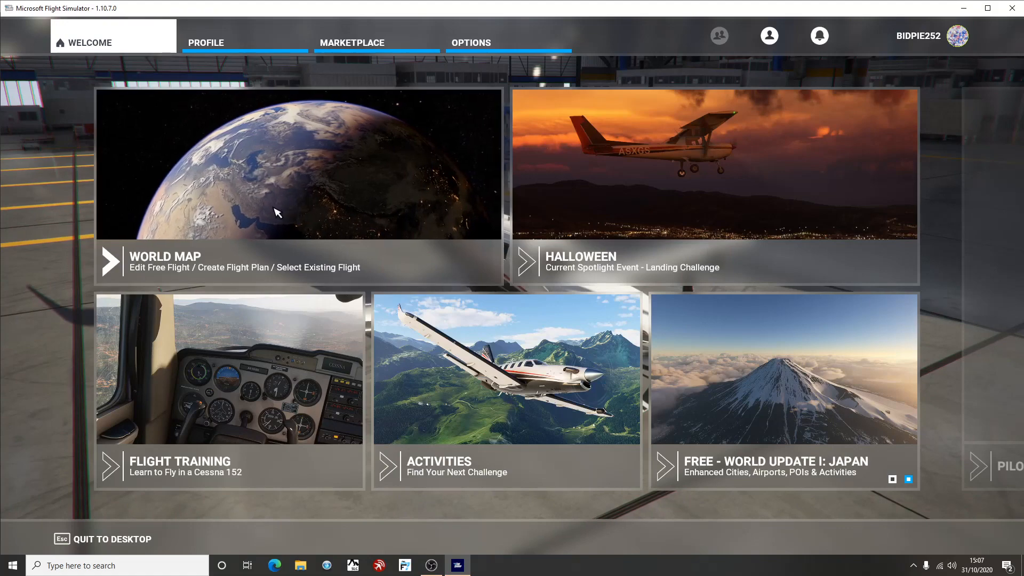
Select the Airbus A320neo in World Map and choose its FlyByWire livery.
left_click(165, 256)
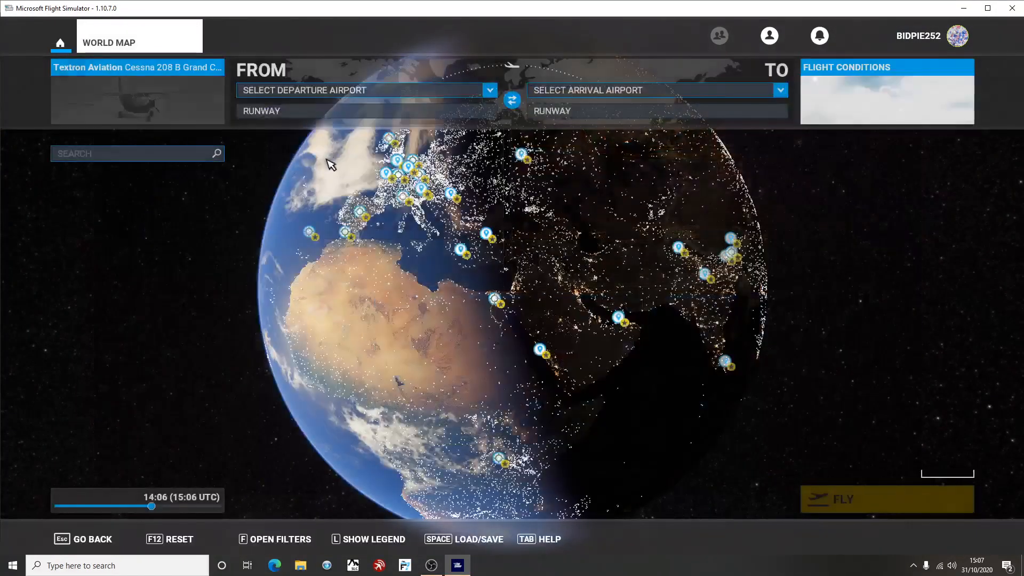
left_click(137, 91)
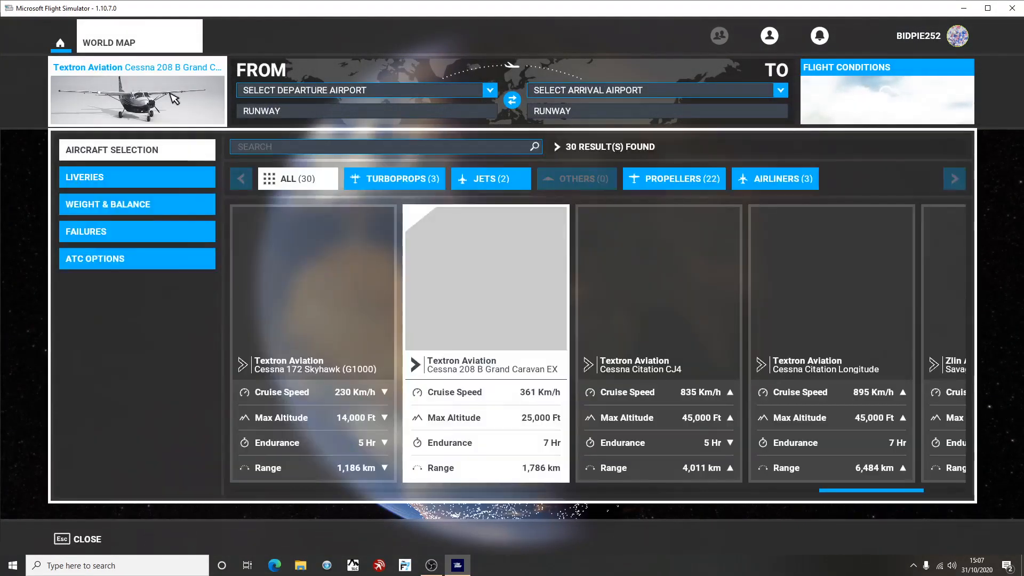
left_click(491, 178)
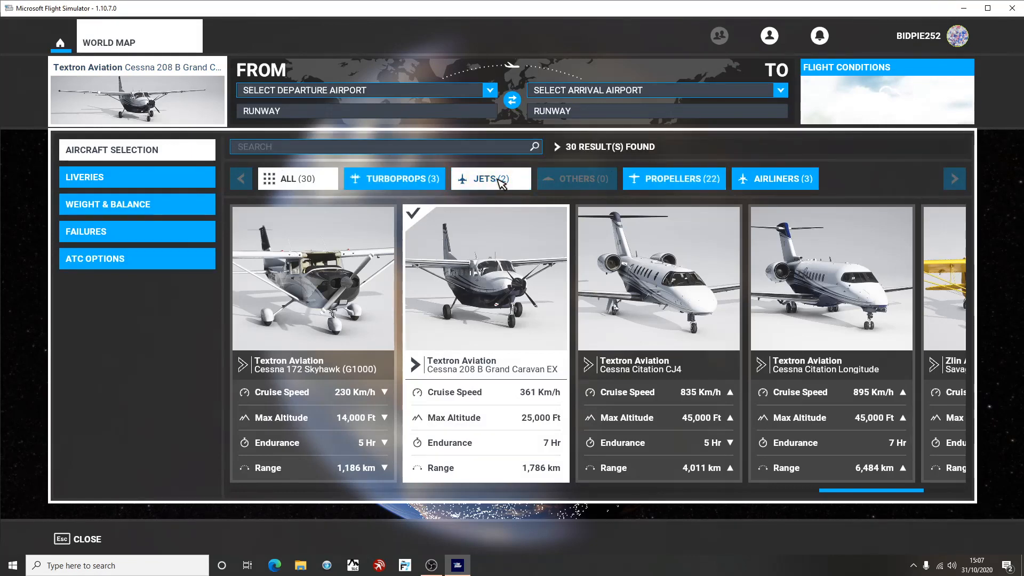
left_click(774, 178)
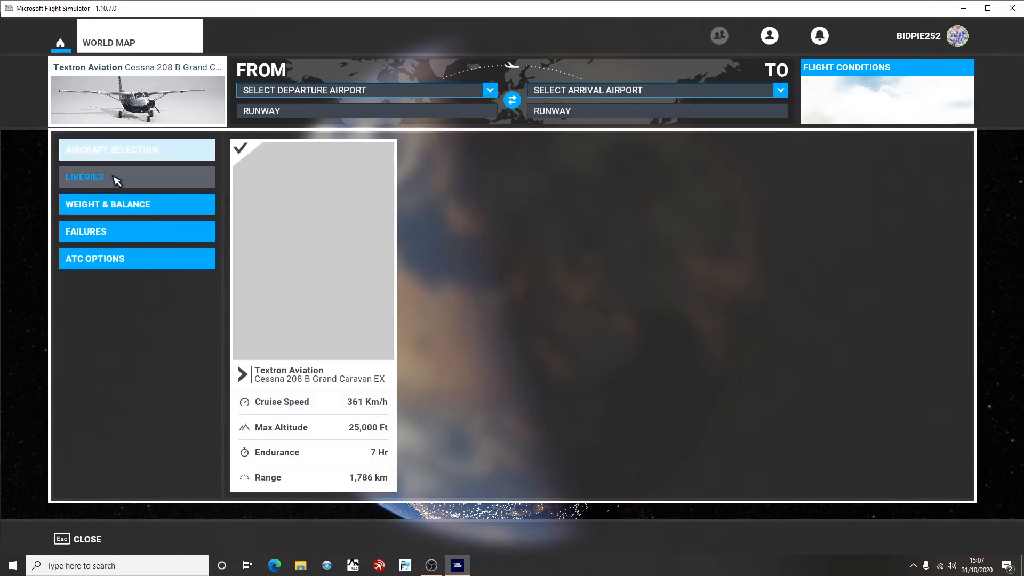
left_click(136, 149)
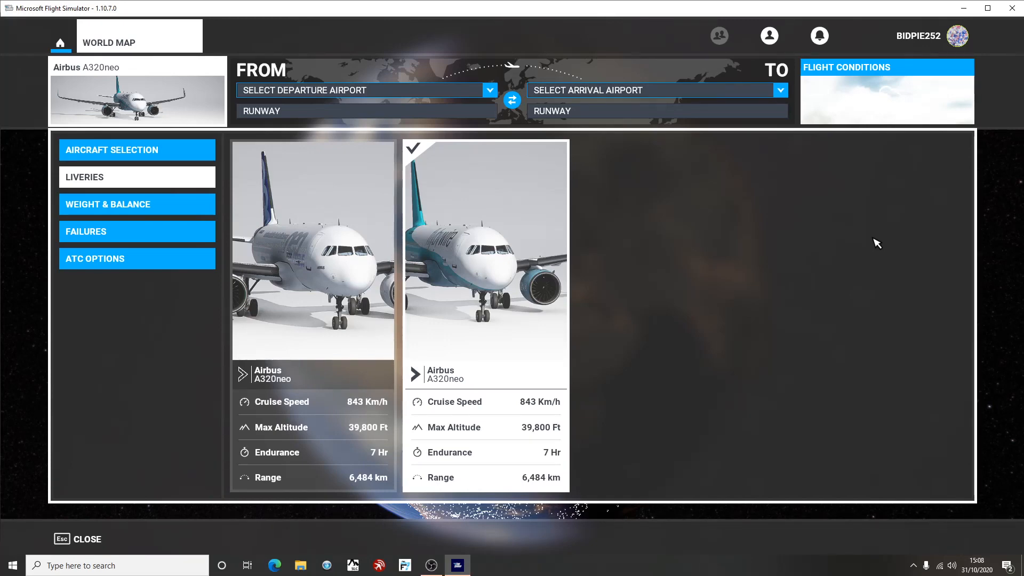
mouse_move(431, 565)
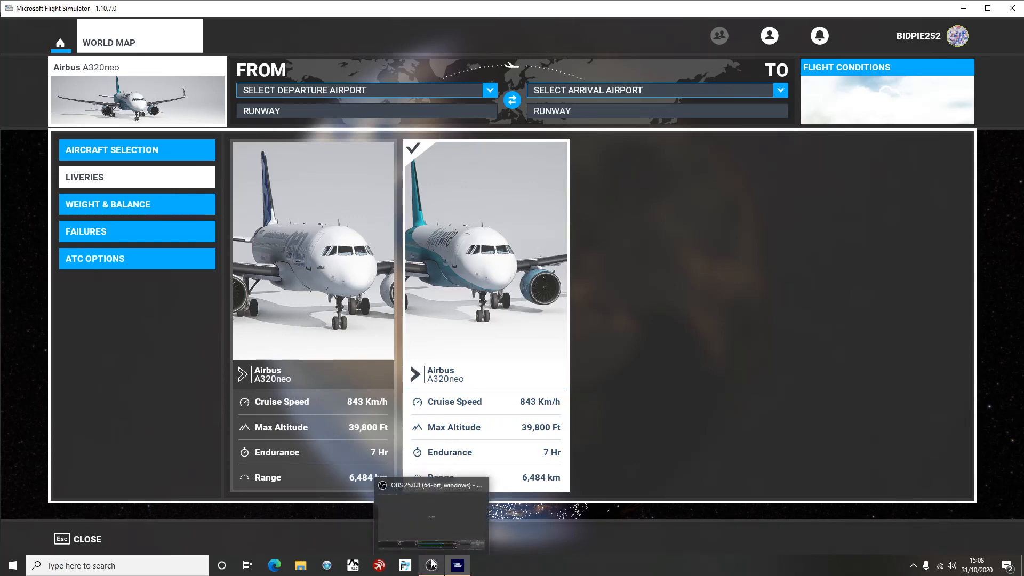